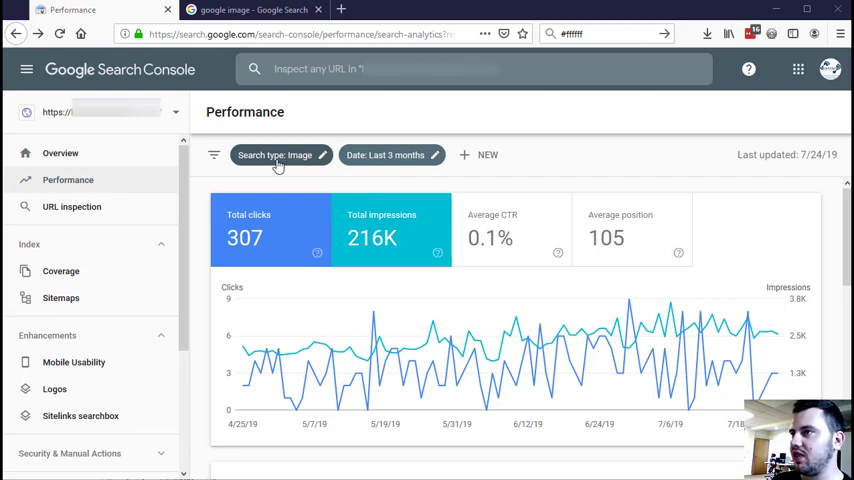
# - Keep the Image search type, search Google Images for 'traditional kitchen', and browse the results
pyautogui.click(278, 155)
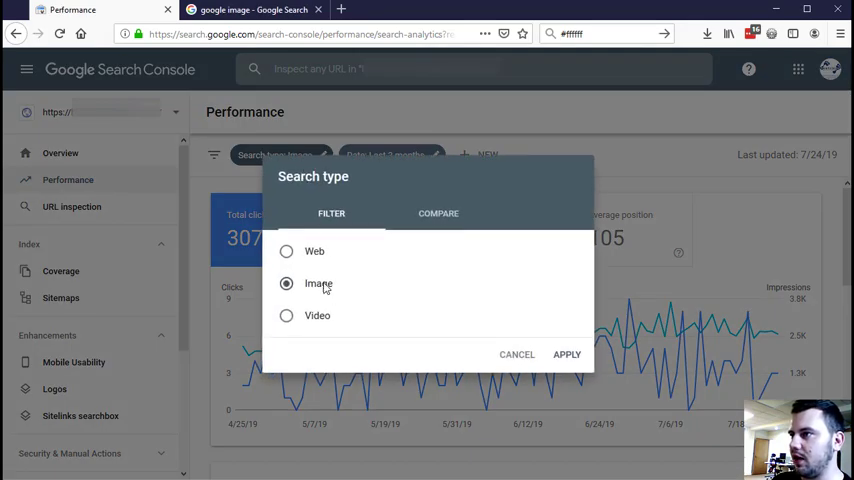
pyautogui.click(567, 354)
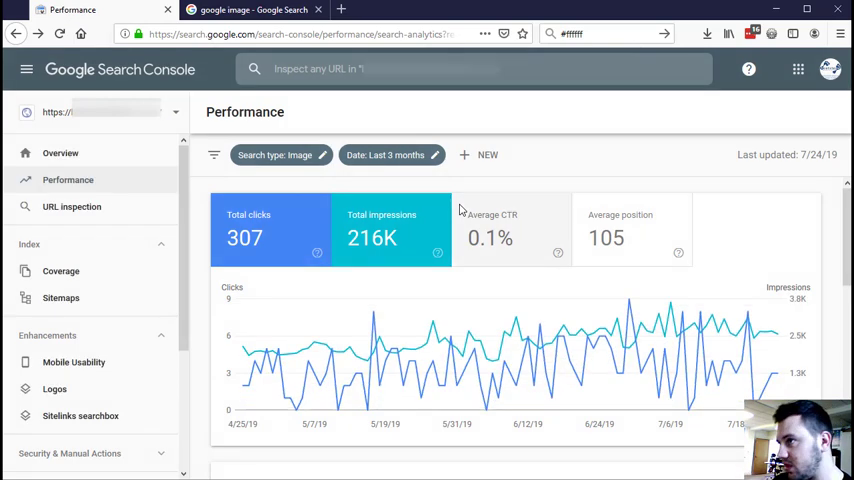
pyautogui.moveTo(450, 192)
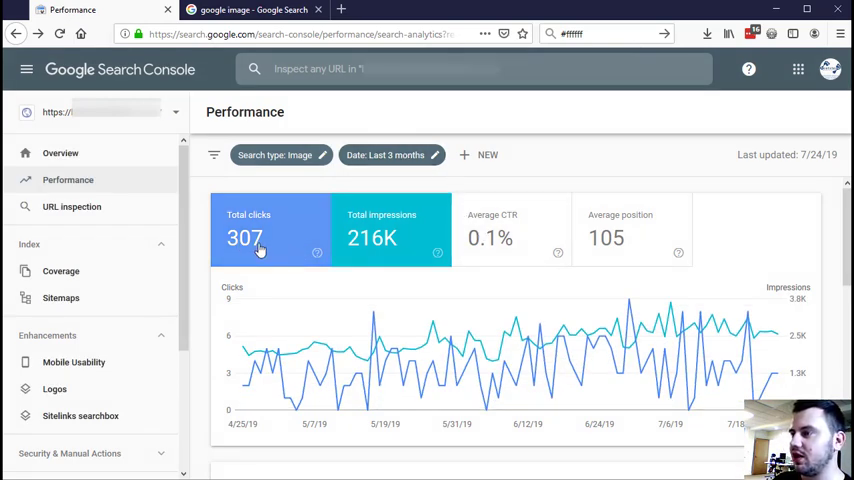
pyautogui.moveTo(245, 238)
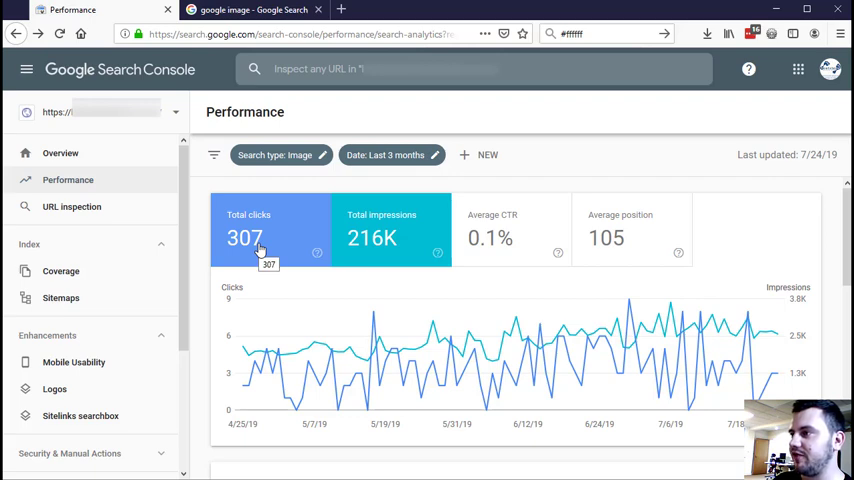
pyautogui.moveTo(302, 257)
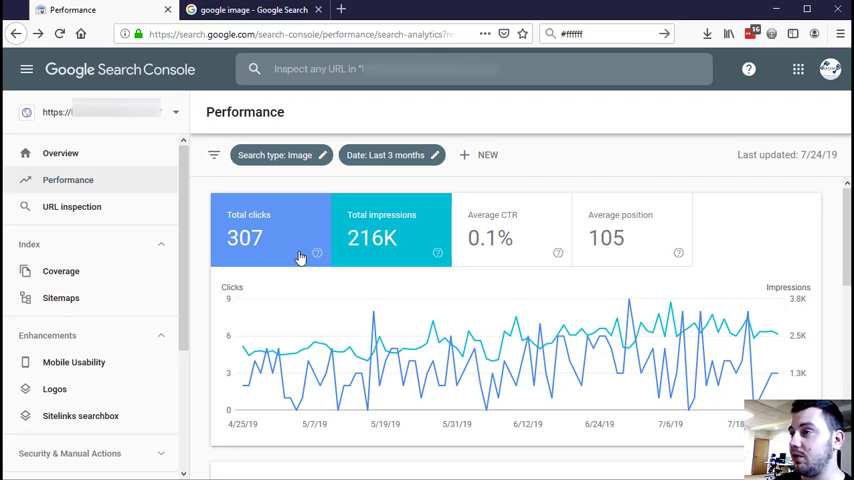
pyautogui.moveTo(369, 249)
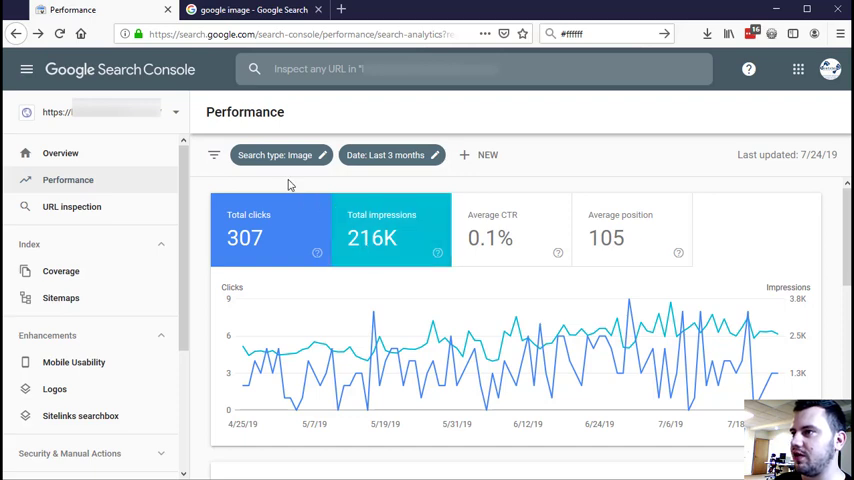
pyautogui.moveTo(230, 106)
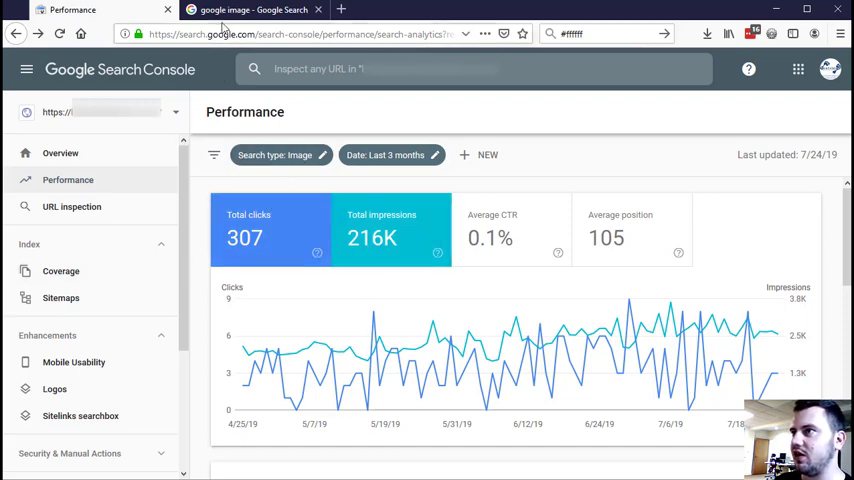
pyautogui.click(253, 9)
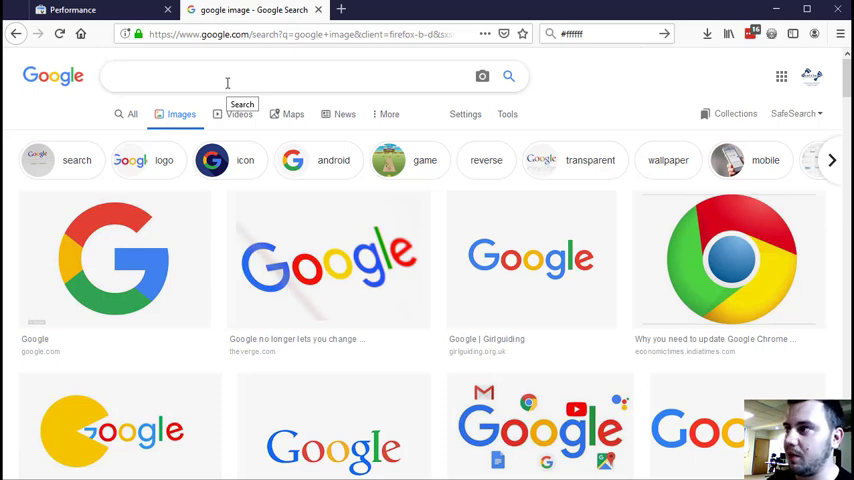
pyautogui.write('traditional kitchen')
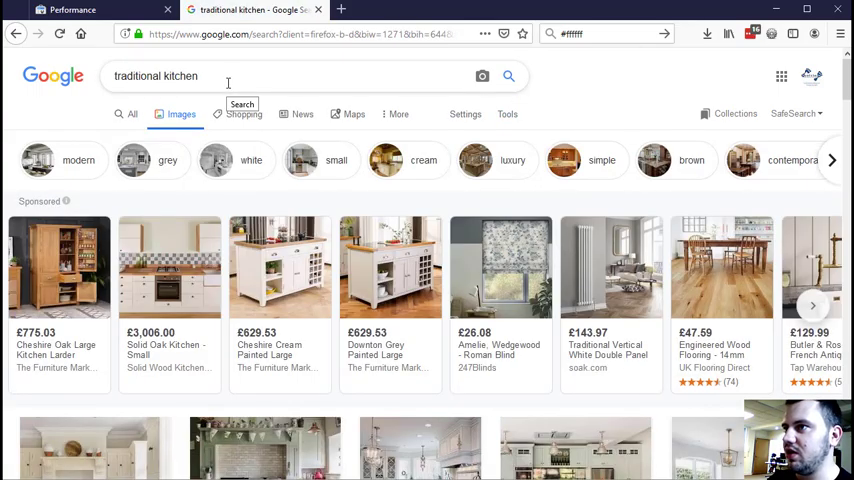
pyautogui.scroll(-3)
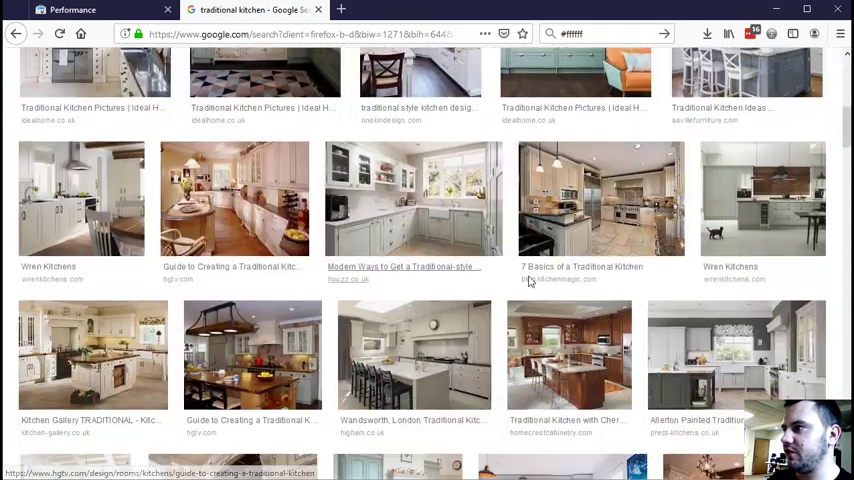
pyautogui.scroll(-3)
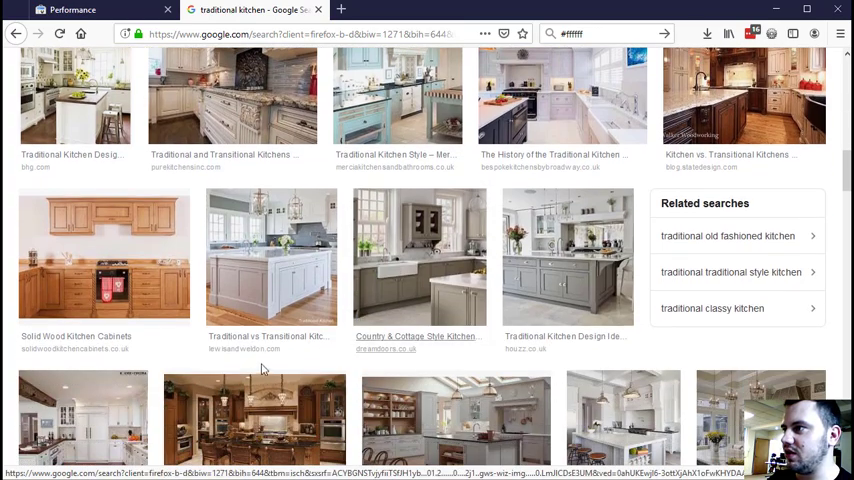
pyautogui.scroll(3)
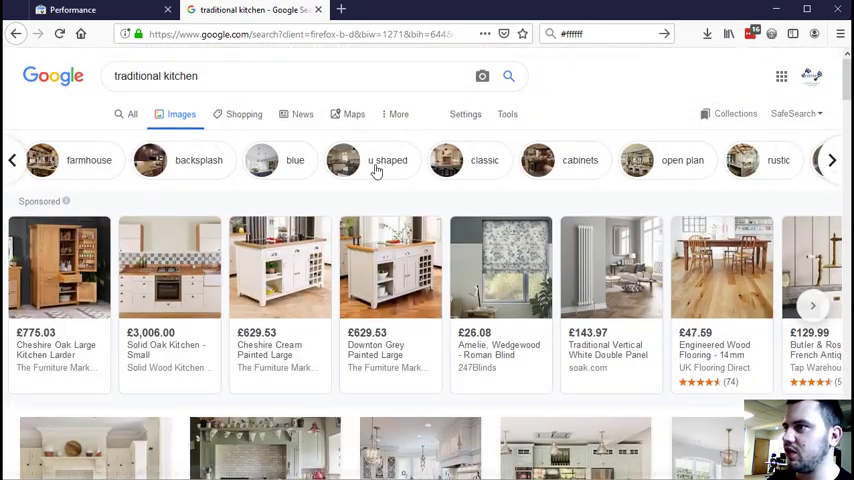
# - Filter the results to 'u shaped' and preview the lacquered ArchiExpo kitchen image
pyautogui.click(388, 160)
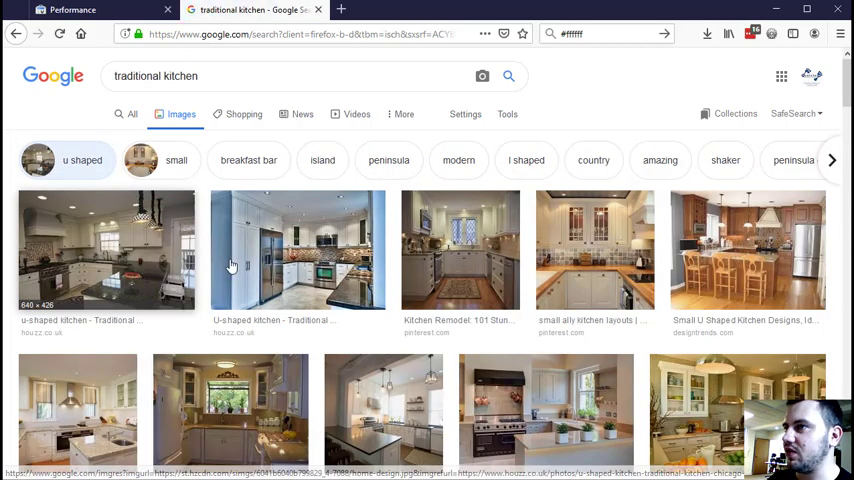
pyautogui.scroll(-3)
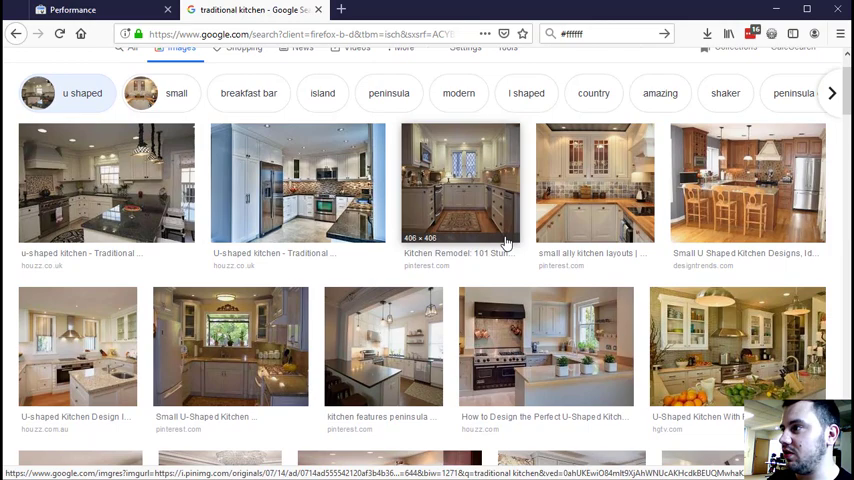
pyautogui.scroll(-3)
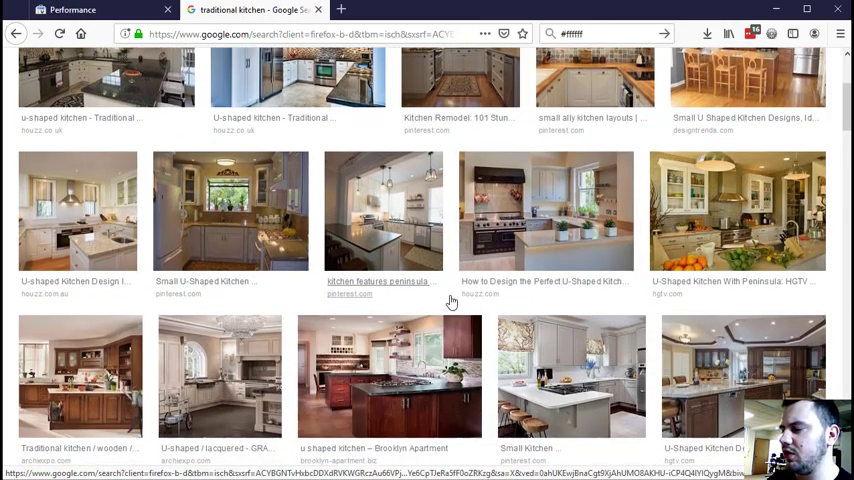
pyautogui.scroll(-3)
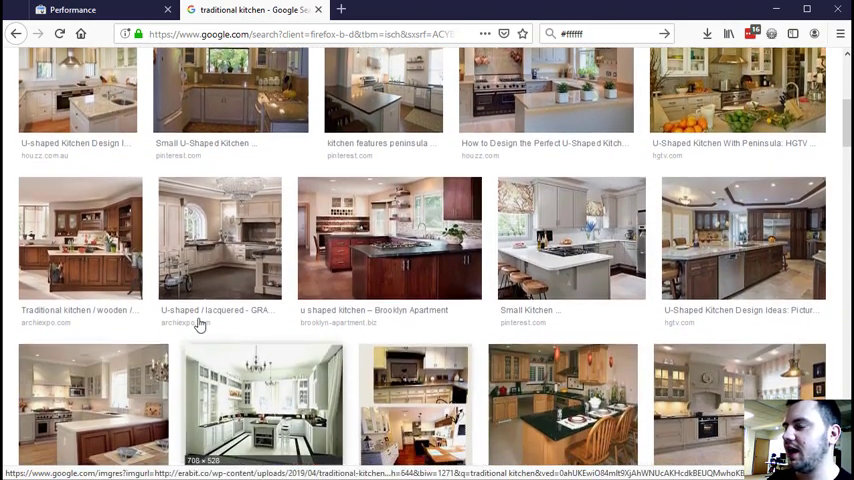
pyautogui.moveTo(610, 283)
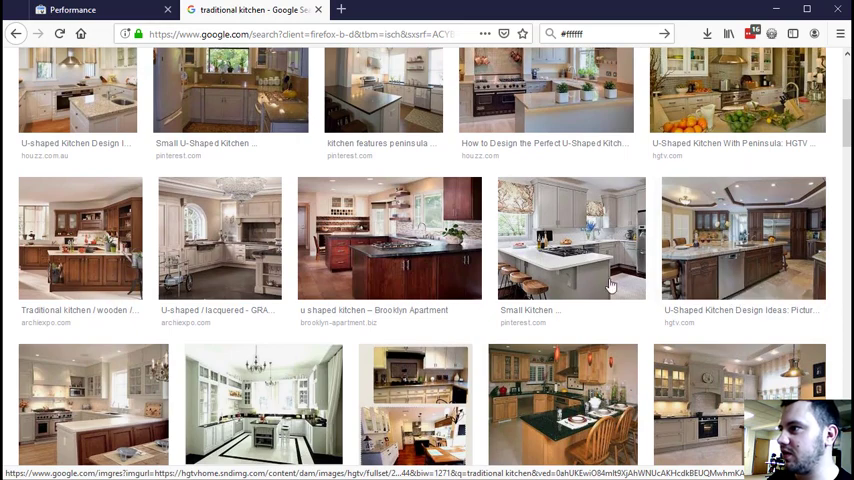
pyautogui.moveTo(211, 244)
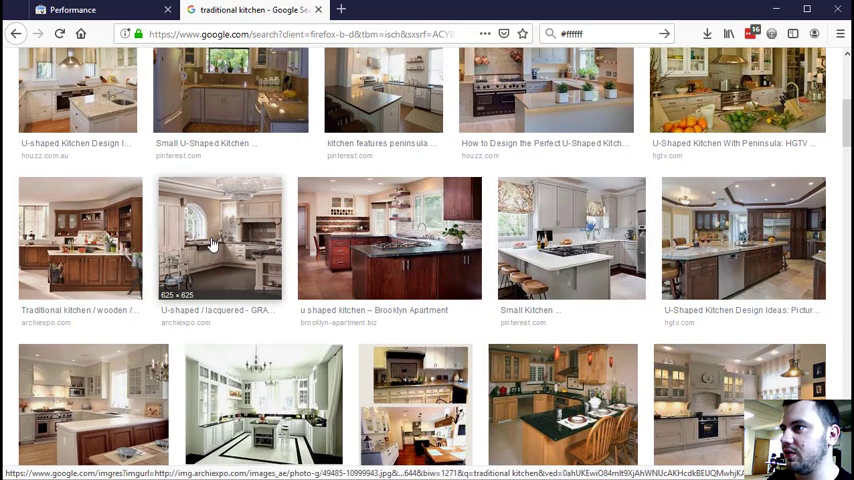
pyautogui.click(219, 237)
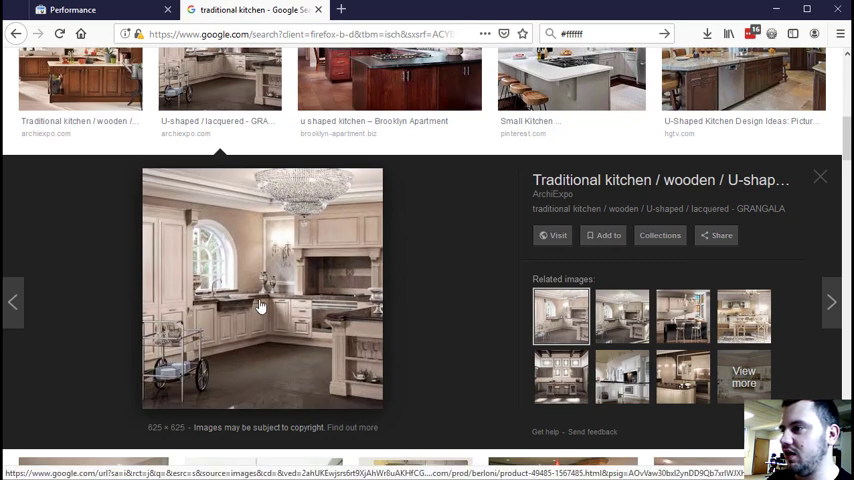
pyautogui.moveTo(472, 266)
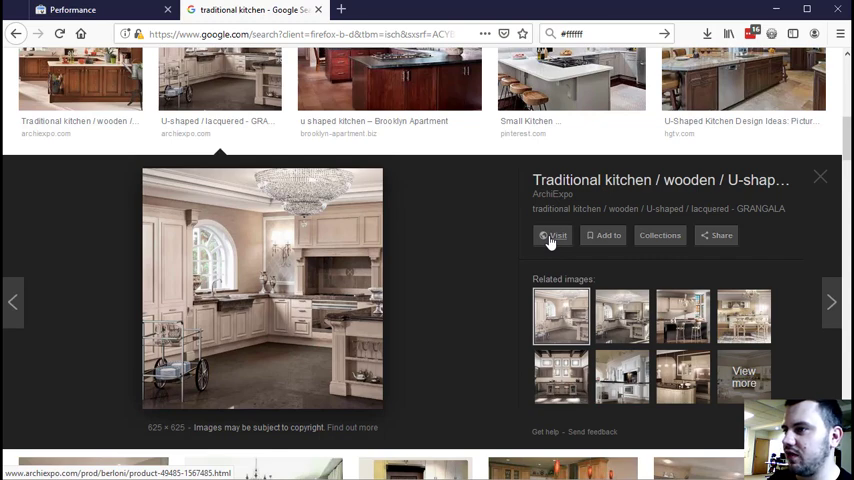
# - Visit the ArchiExpo Berloni GRANGALA page and browse its gallery and Characteristics section
pyautogui.click(552, 236)
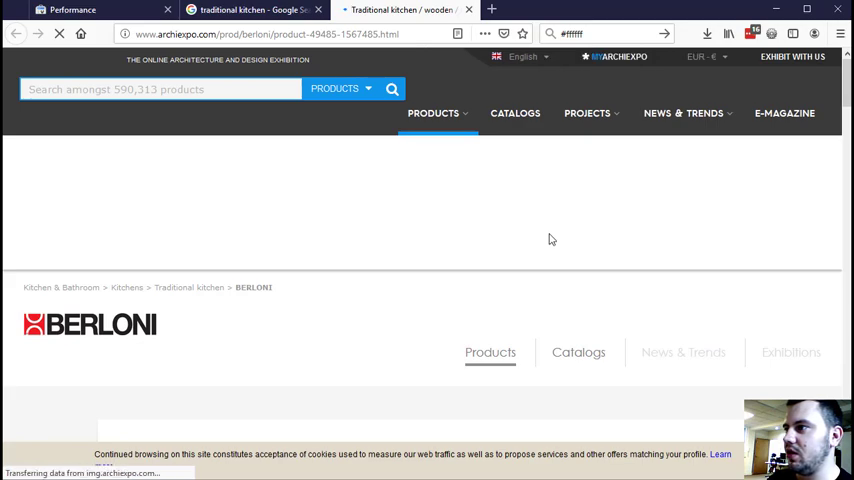
pyautogui.scroll(-3)
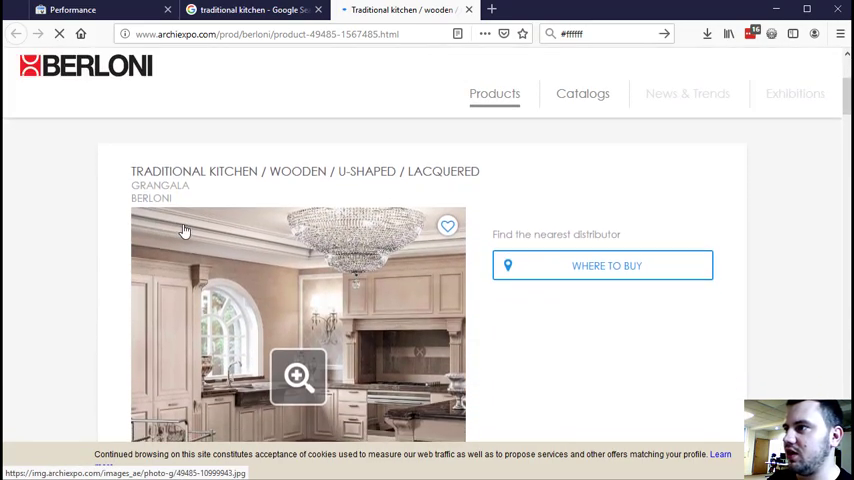
pyautogui.scroll(-3)
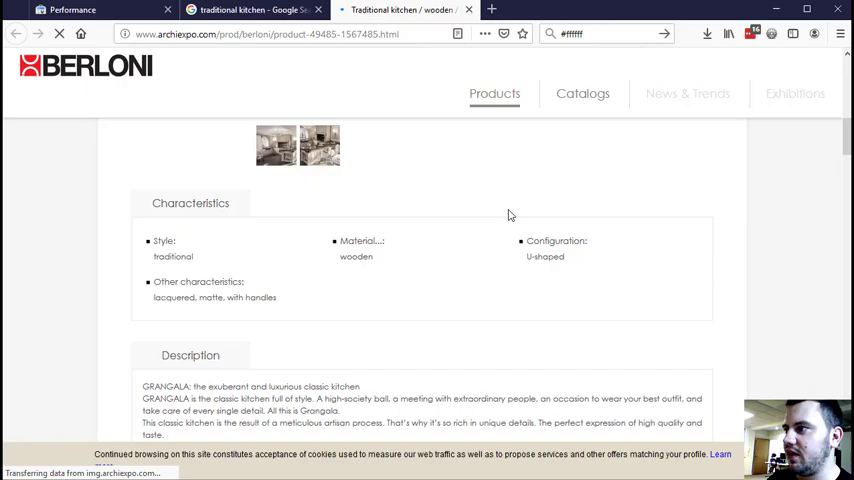
pyautogui.scroll(3)
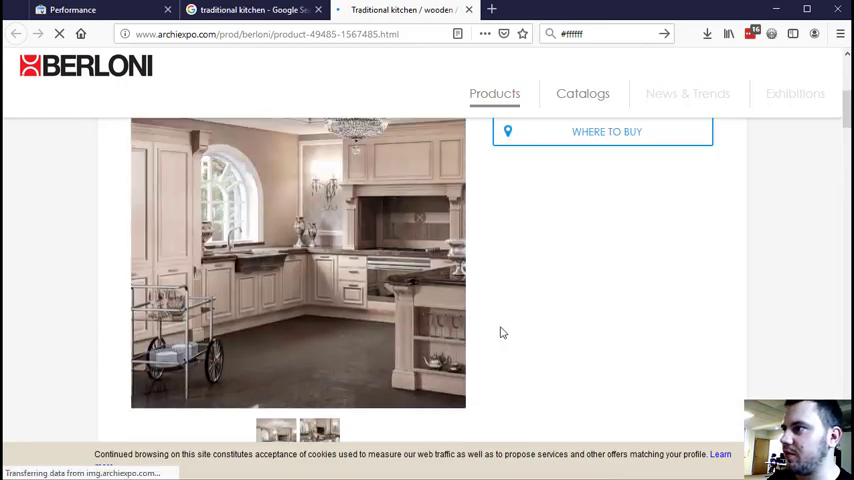
pyautogui.scroll(-3)
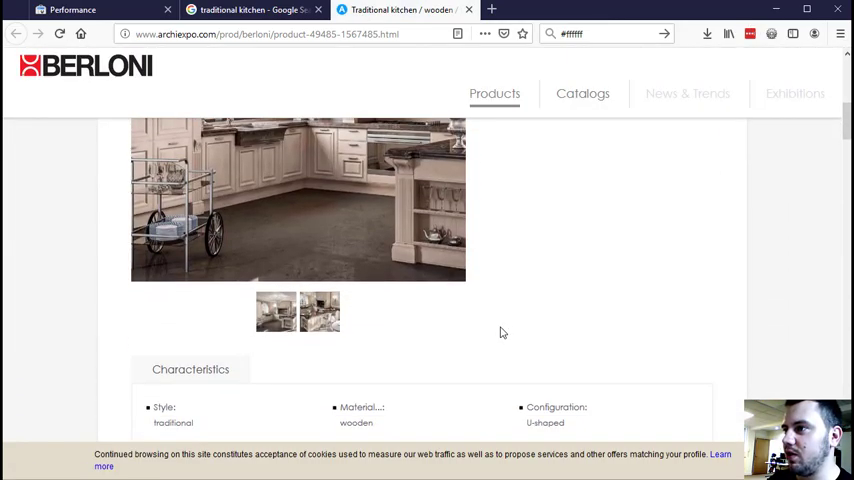
pyautogui.scroll(-3)
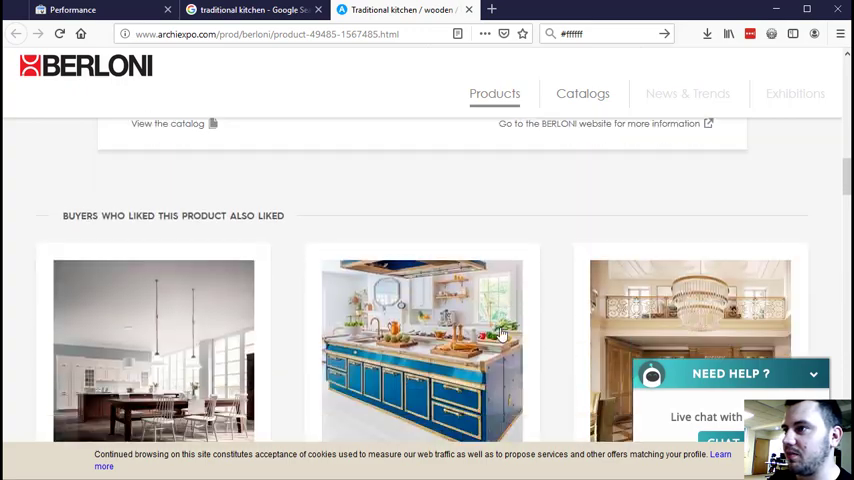
pyautogui.scroll(3)
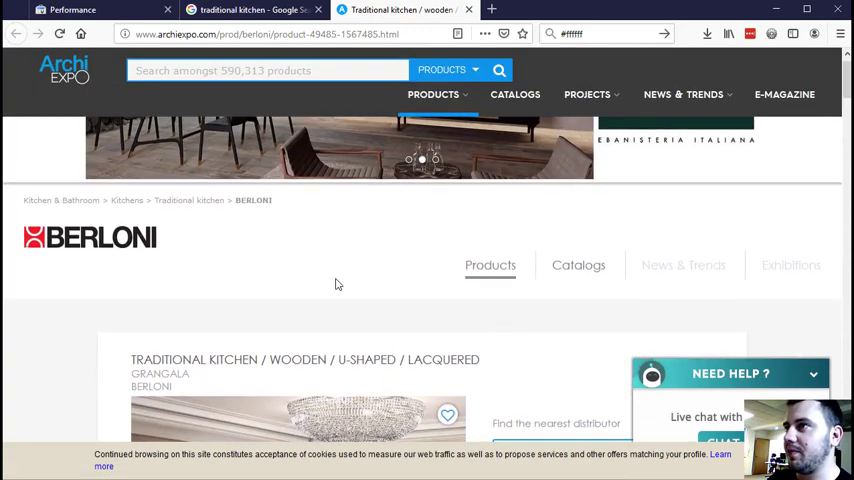
# - Return to the Search Console Performance report showing 307 clicks and 216K impressions
pyautogui.click(70, 9)
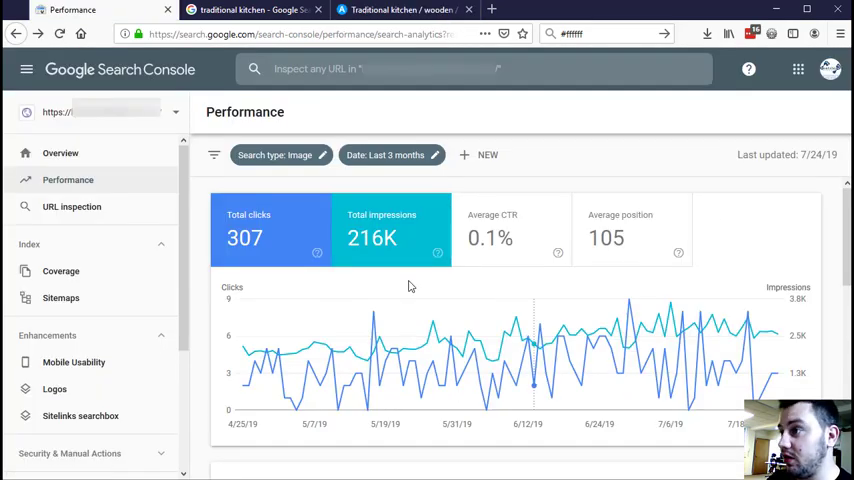
pyautogui.moveTo(347, 245)
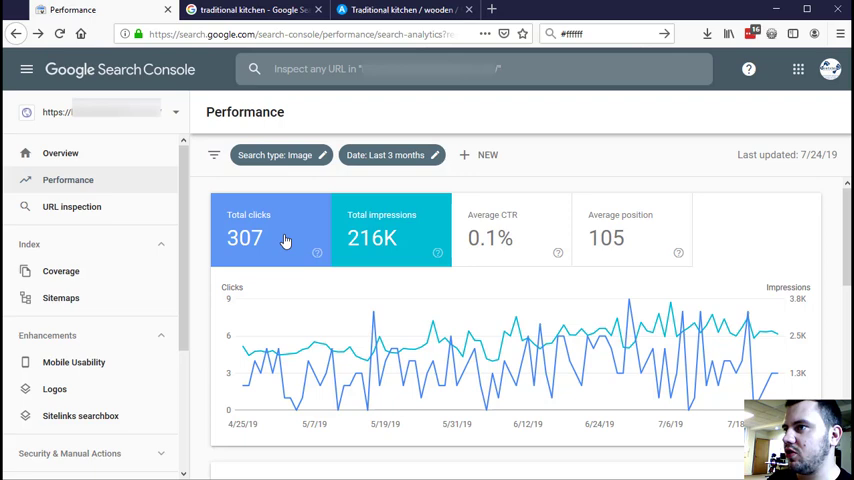
pyautogui.moveTo(286, 240)
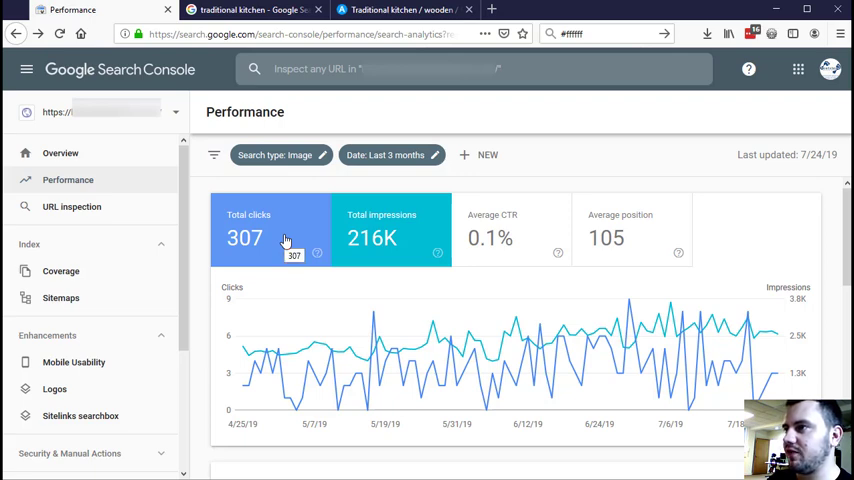
pyautogui.moveTo(237, 255)
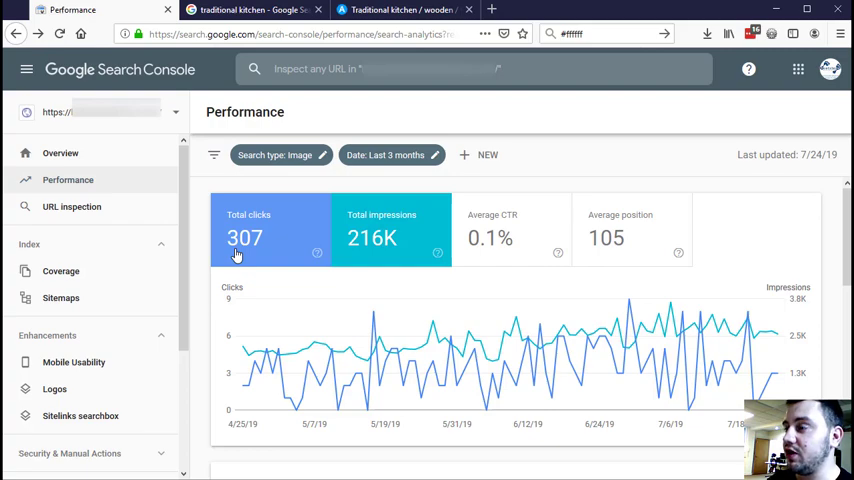
pyautogui.moveTo(296, 245)
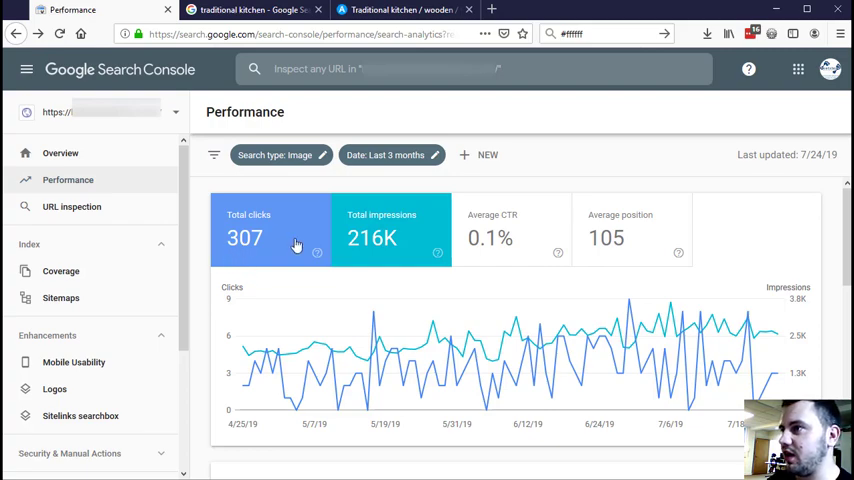
# - Revisit the ArchiExpo page, then return to the image results and close the preview
pyautogui.click(250, 10)
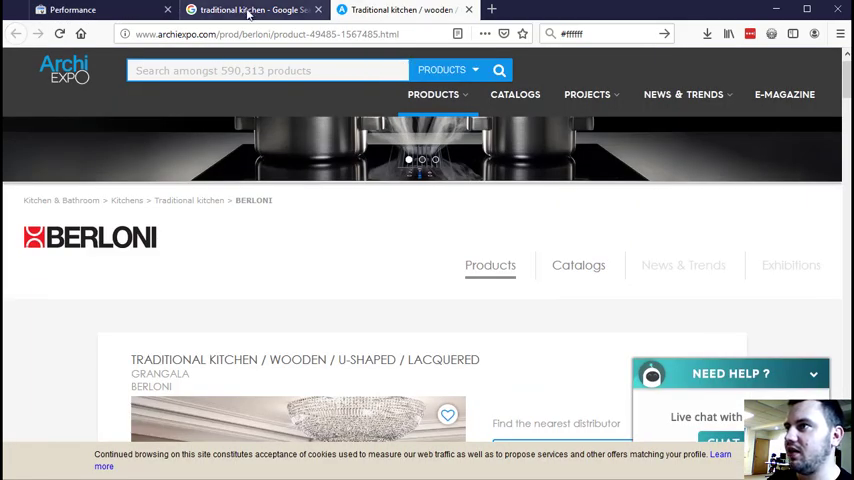
pyautogui.click(250, 10)
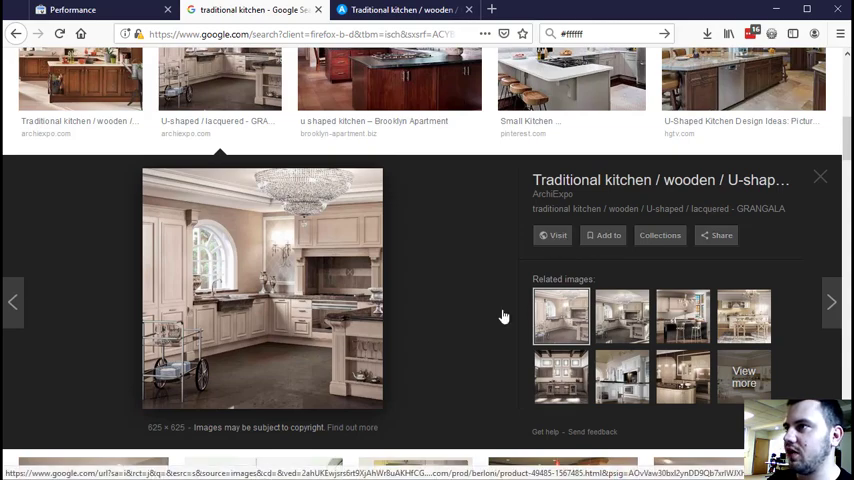
pyautogui.click(819, 177)
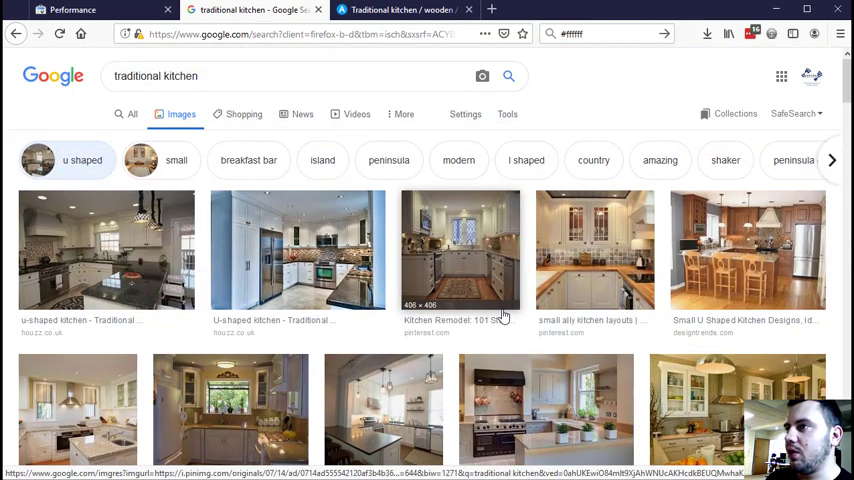
pyautogui.moveTo(230, 413)
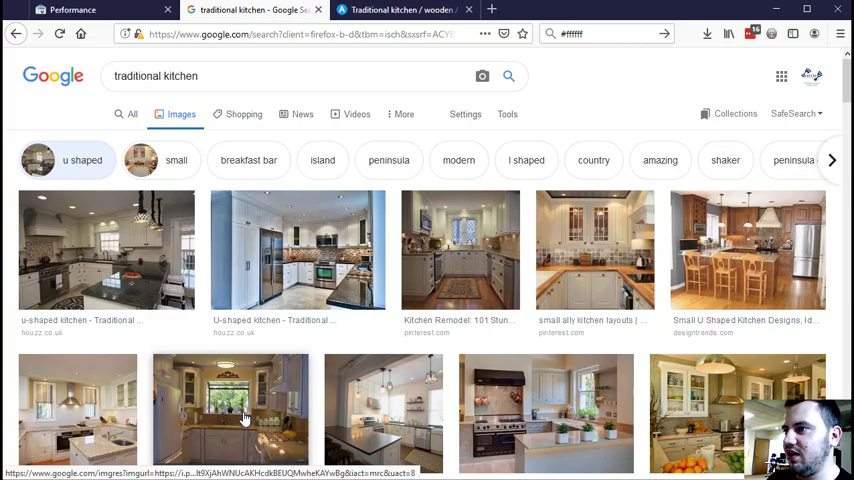
# - Browse the u-shaped kitchen results and reopen the GRANGALA kitchen preview
pyautogui.scroll(-3)
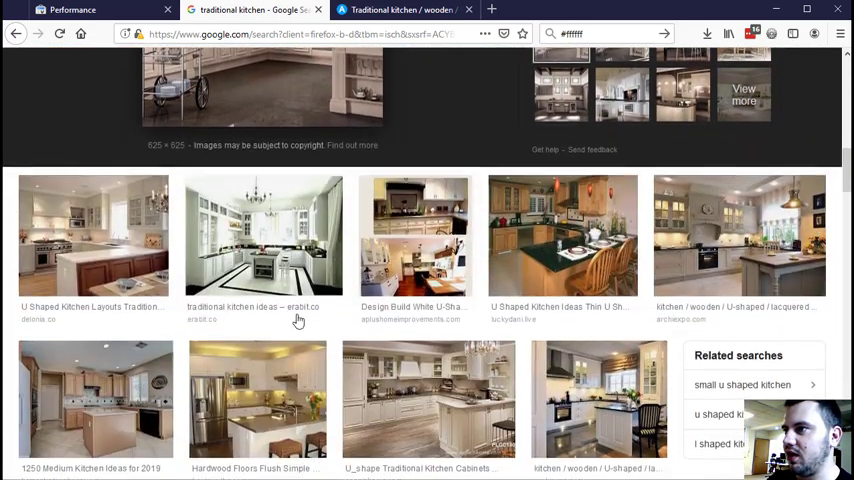
pyautogui.scroll(3)
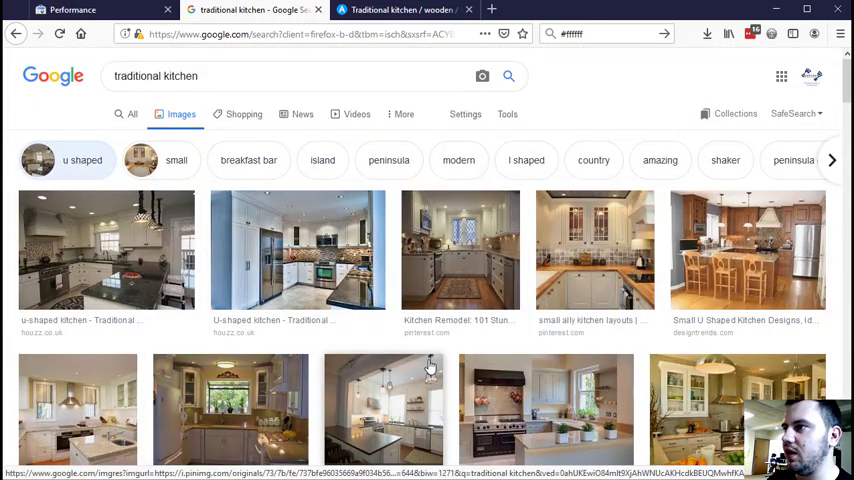
pyautogui.moveTo(448, 352)
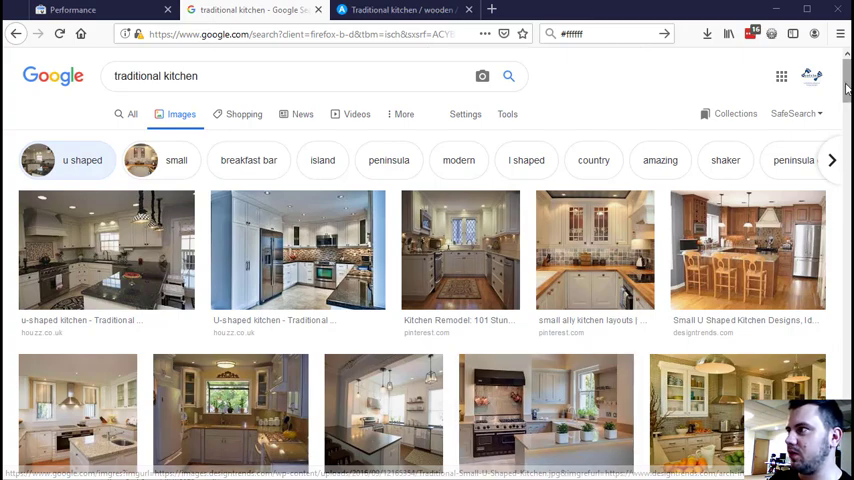
pyautogui.scroll(-3)
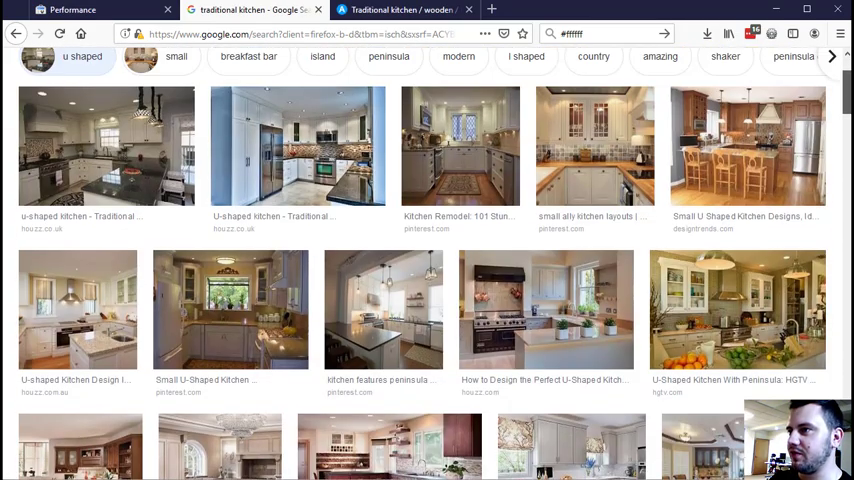
pyautogui.scroll(3)
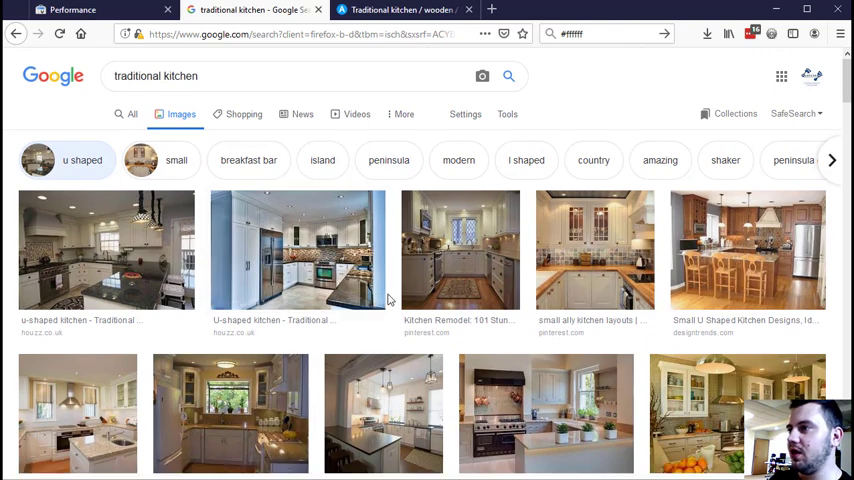
pyautogui.moveTo(348, 407)
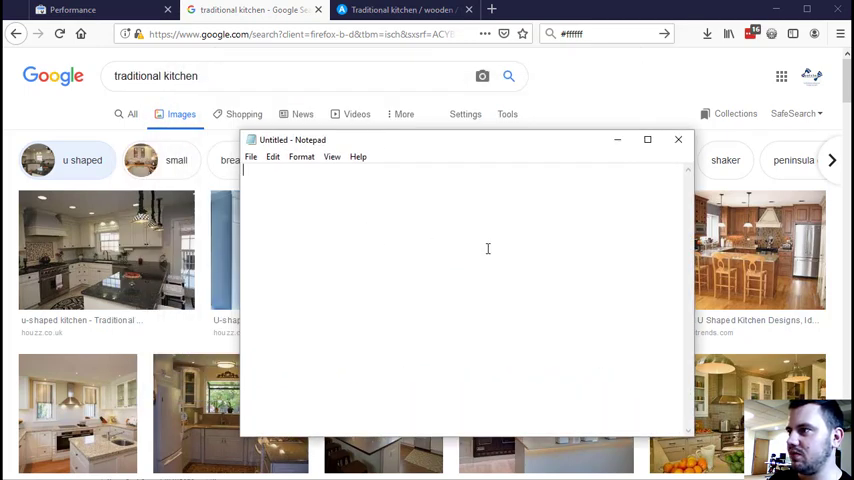
pyautogui.click(679, 139)
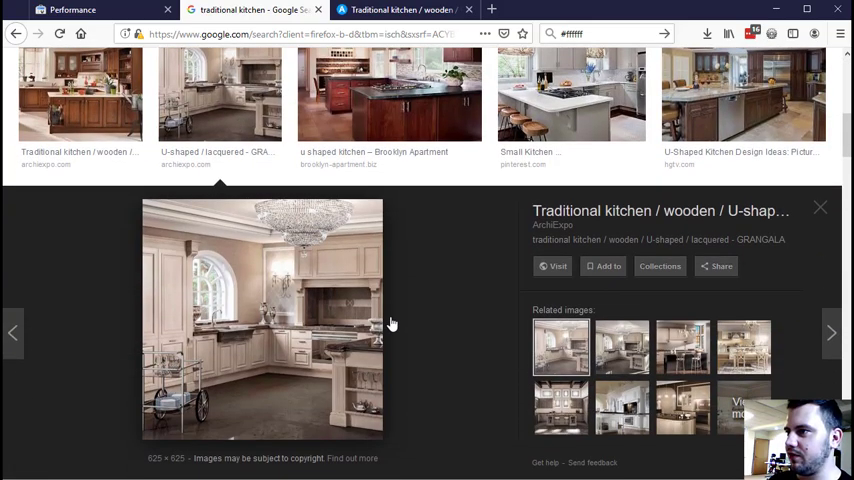
# - Search images for 'traditional kitchen with island' and select the query text
pyautogui.click(819, 207)
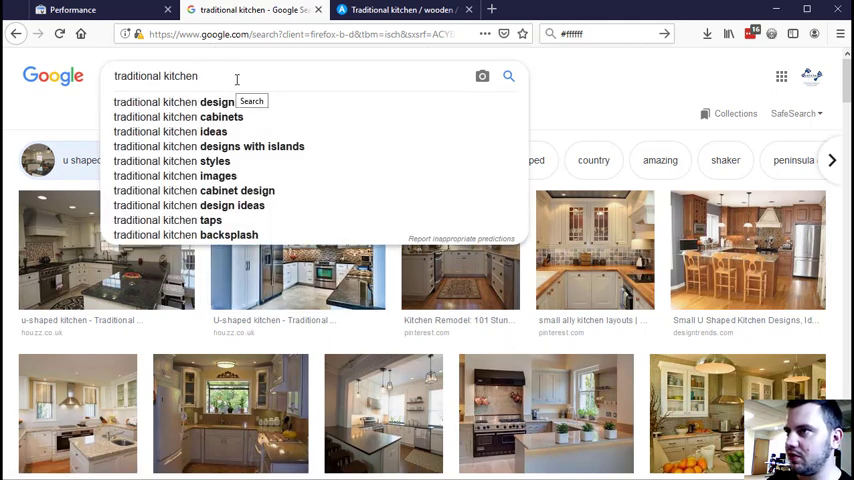
pyautogui.moveTo(305, 118)
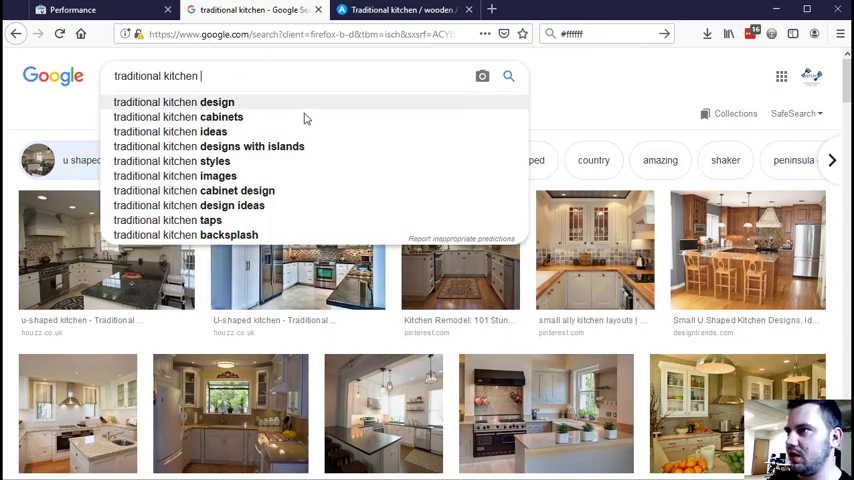
pyautogui.moveTo(289, 205)
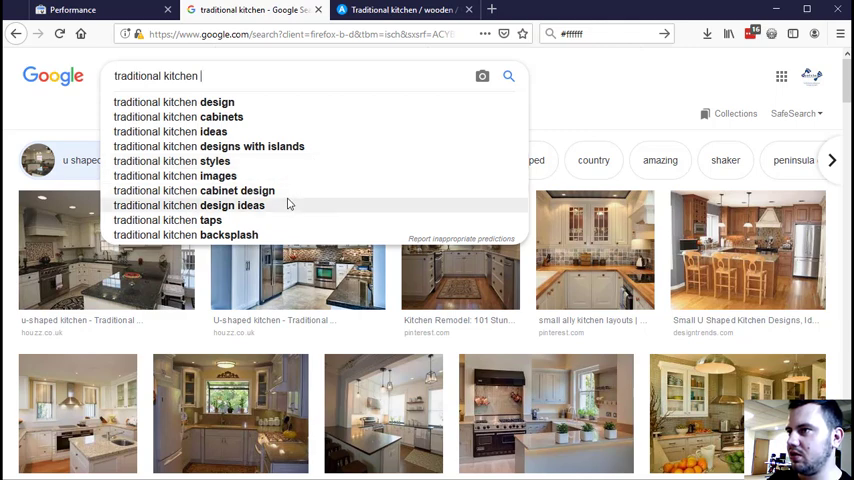
pyautogui.write('with')
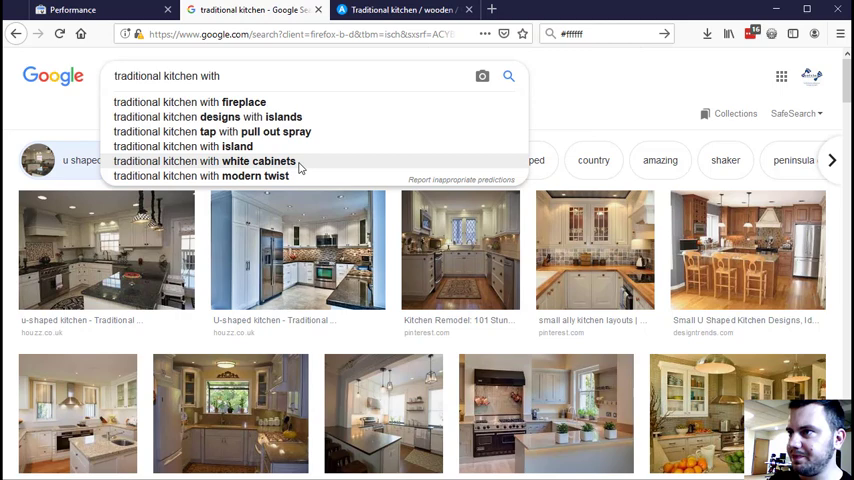
pyautogui.moveTo(333, 150)
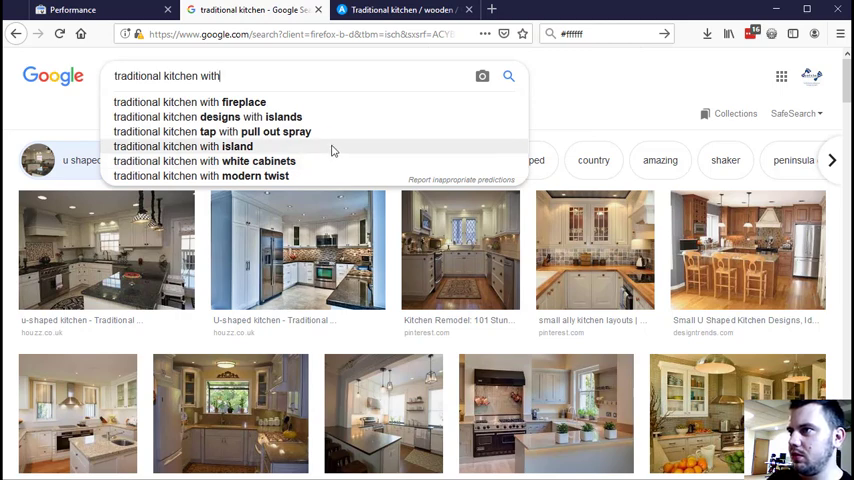
pyautogui.click(180, 146)
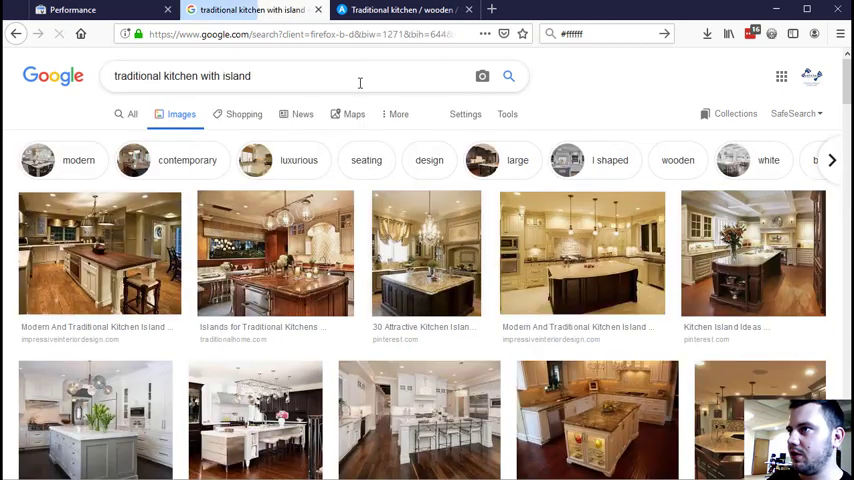
pyautogui.tripleClick(182, 76)
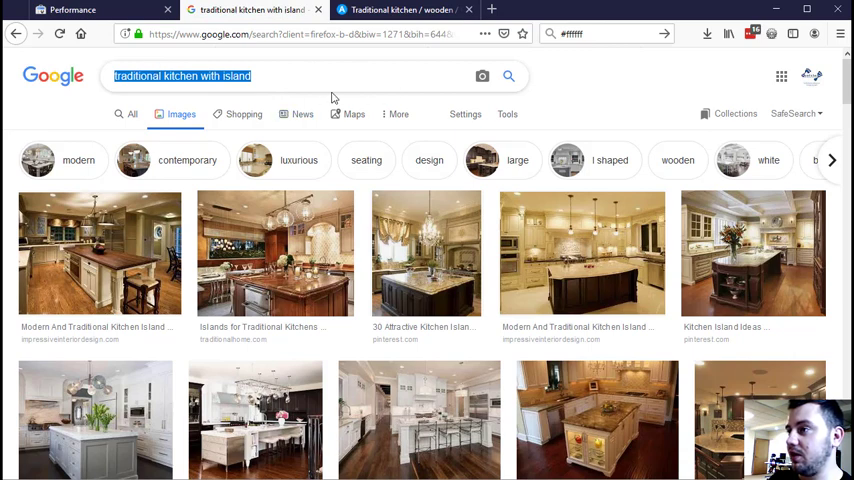
pyautogui.moveTo(315, 358)
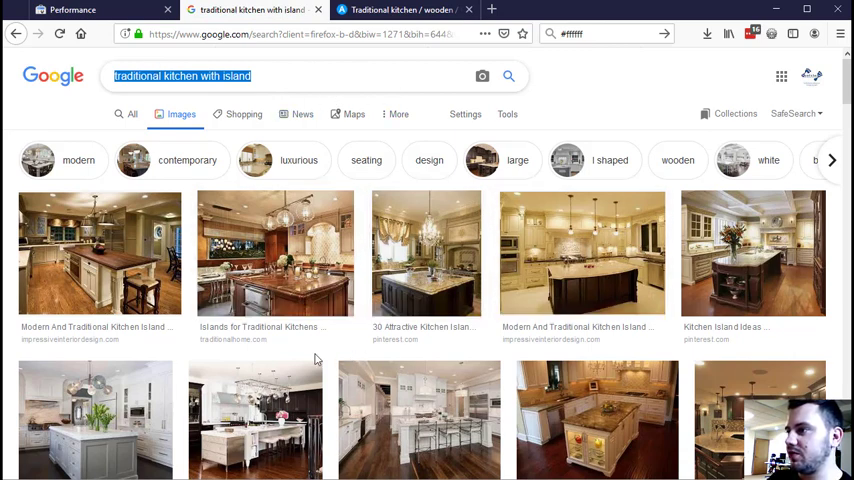
pyautogui.moveTo(421, 97)
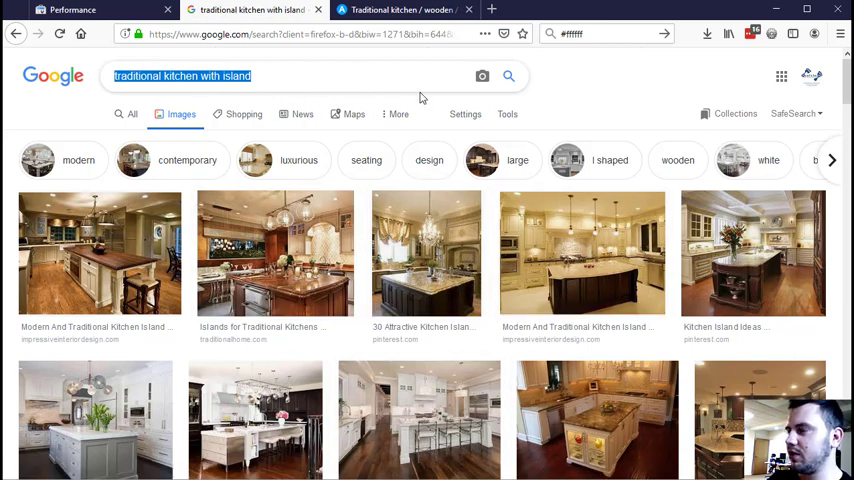
pyautogui.scroll(-3)
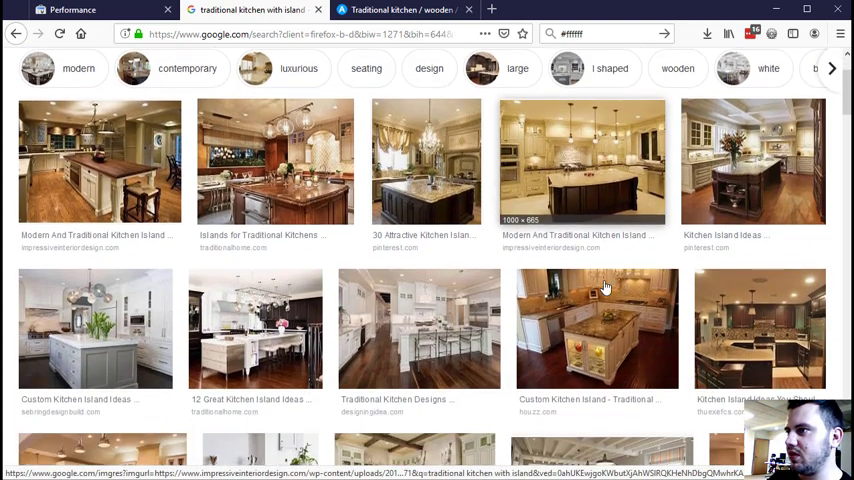
pyautogui.scroll(-3)
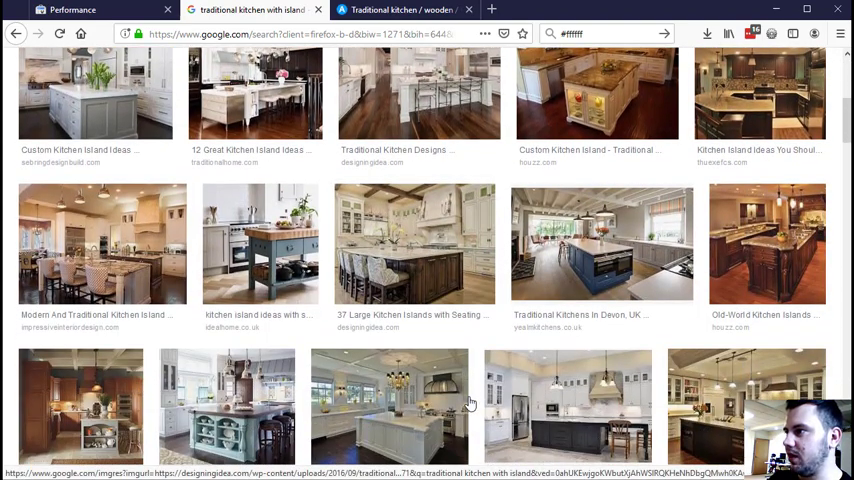
pyautogui.moveTo(435, 249)
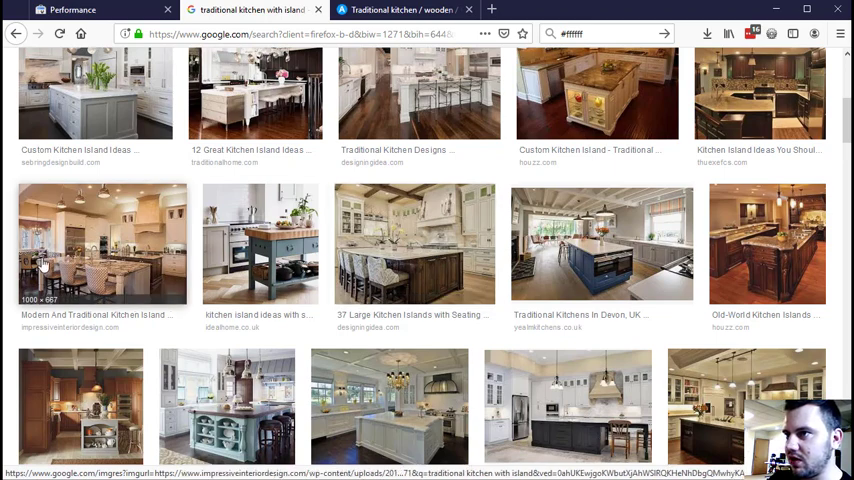
pyautogui.click(101, 245)
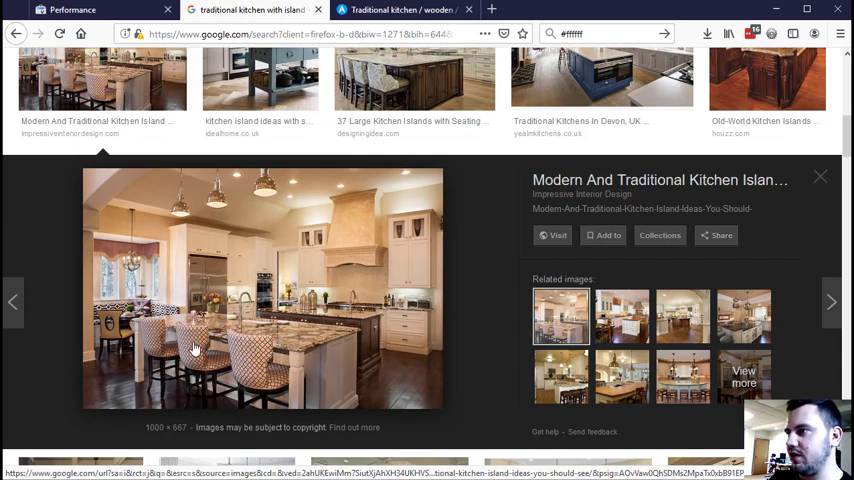
pyautogui.moveTo(240, 372)
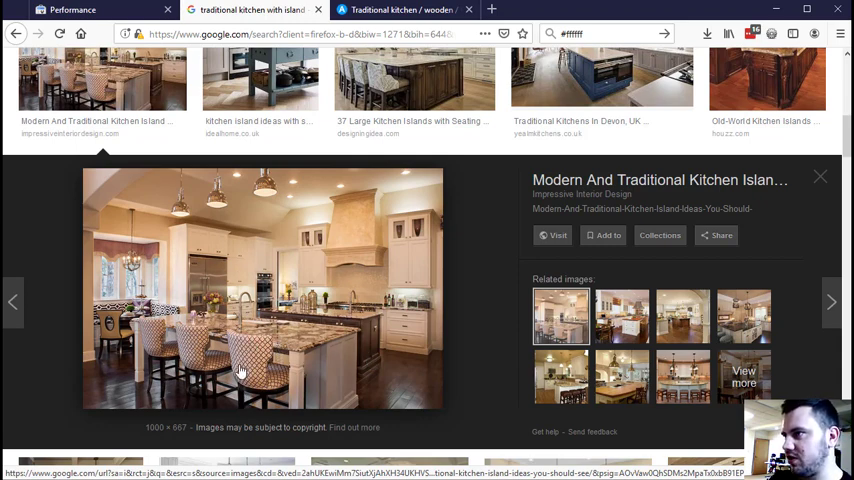
pyautogui.moveTo(323, 283)
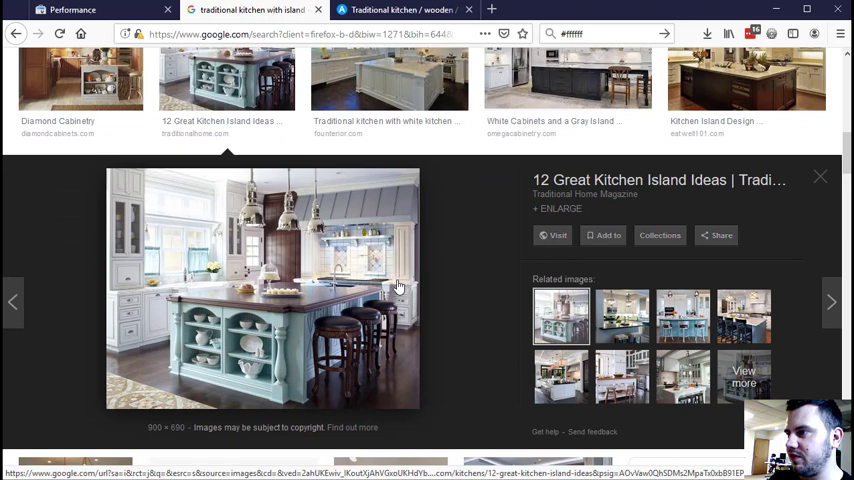
pyautogui.moveTo(168, 356)
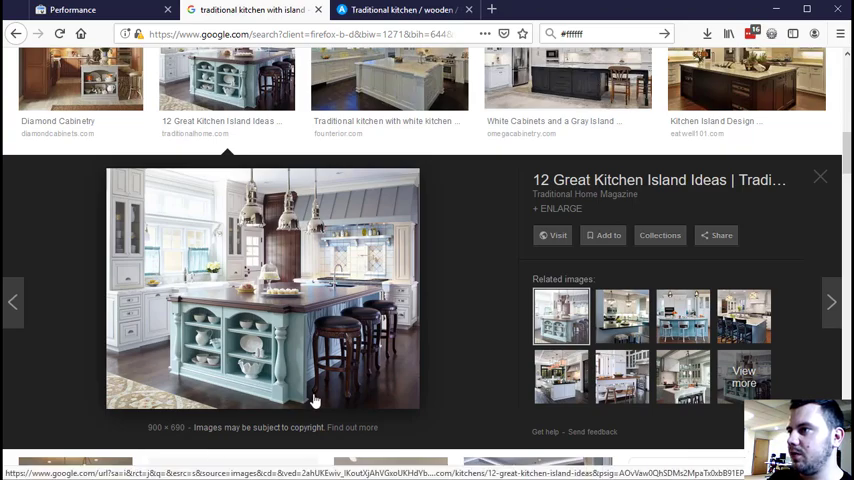
pyautogui.click(820, 177)
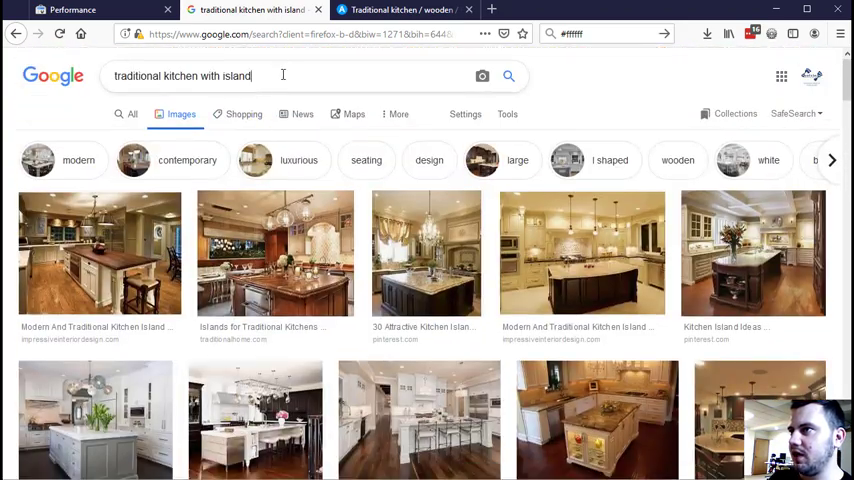
# - Write 'traditional-kitchen-with-island.jpg' and alt="traditional kitchen with island" on the next line
pyautogui.tripleClick(183, 76)
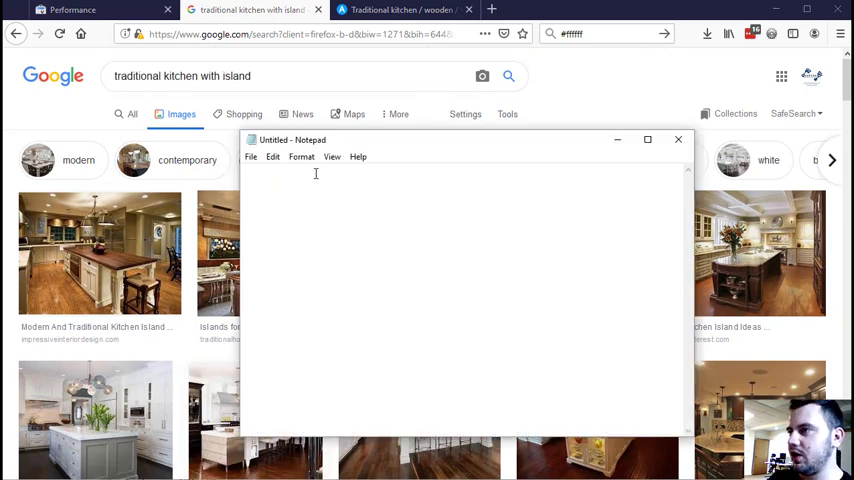
pyautogui.write('traditional kitchen with island')
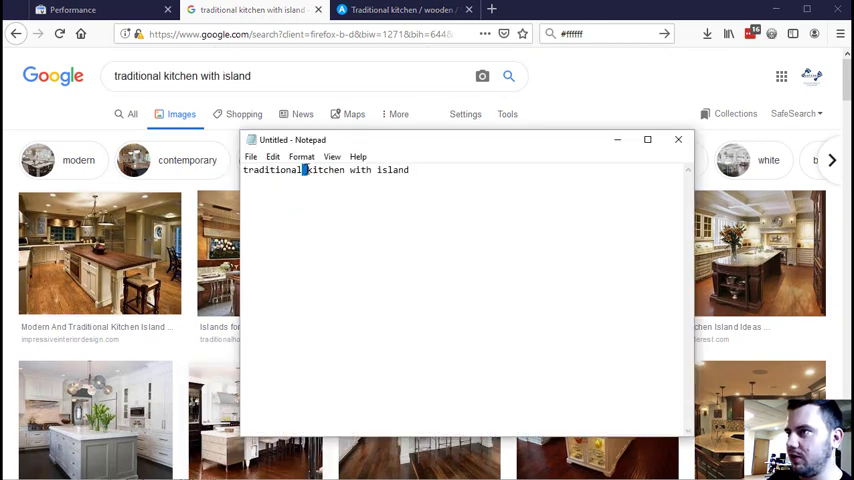
pyautogui.write('-')
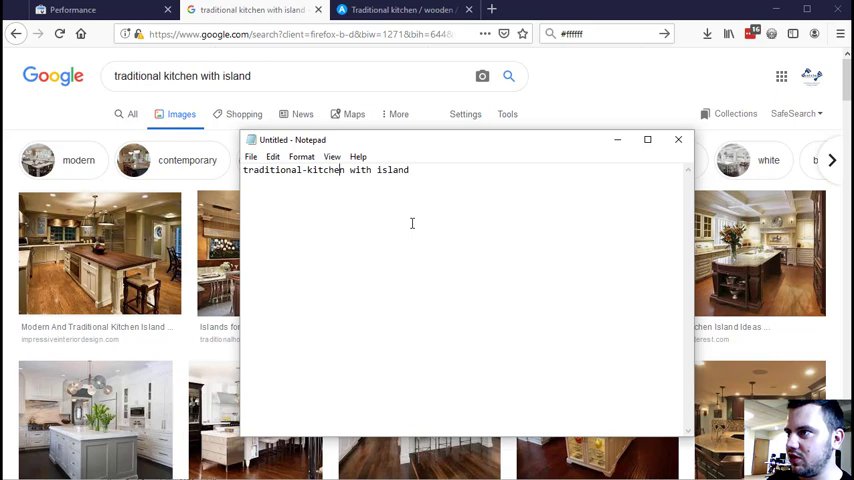
pyautogui.write('-')
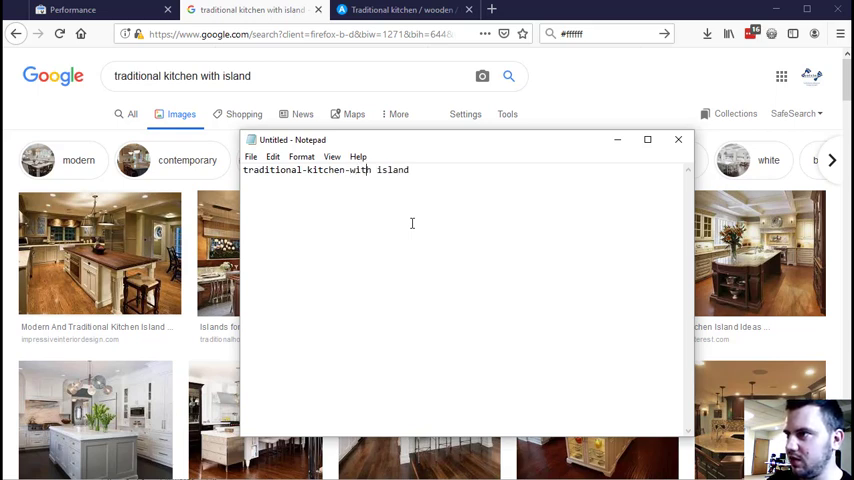
pyautogui.write('-')
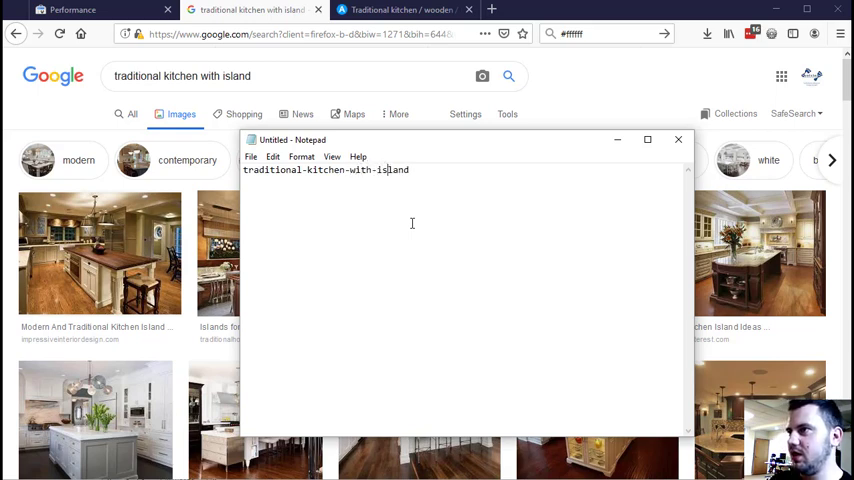
pyautogui.write('.')
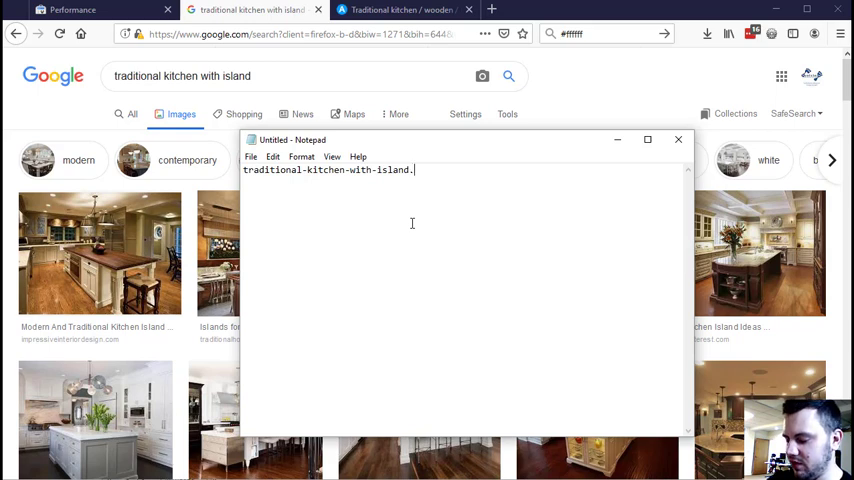
pyautogui.write('jpg')
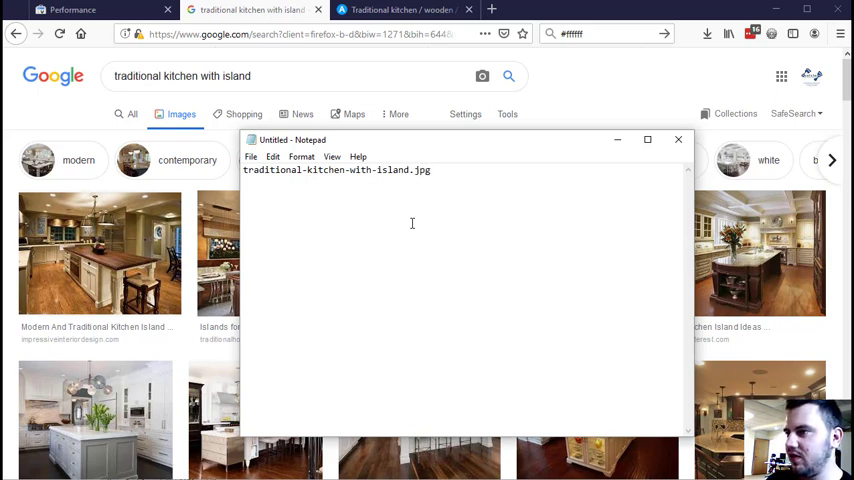
pyautogui.write('alt="')
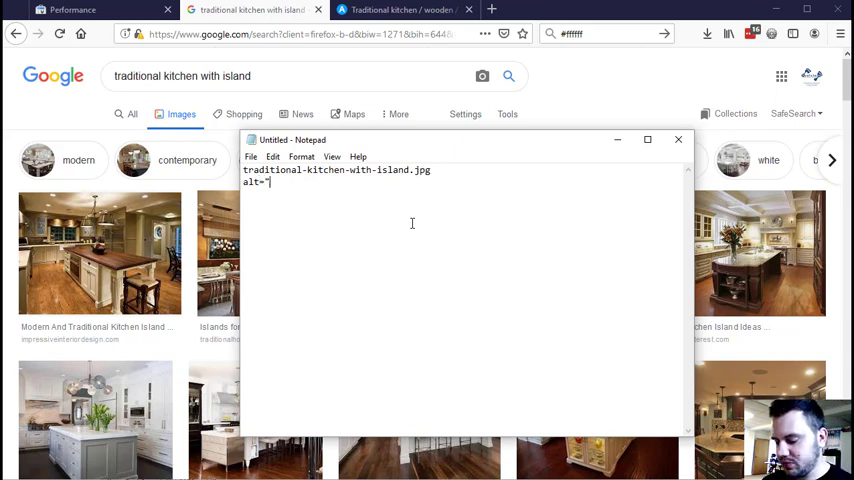
pyautogui.write('traditional kitchen with island"')
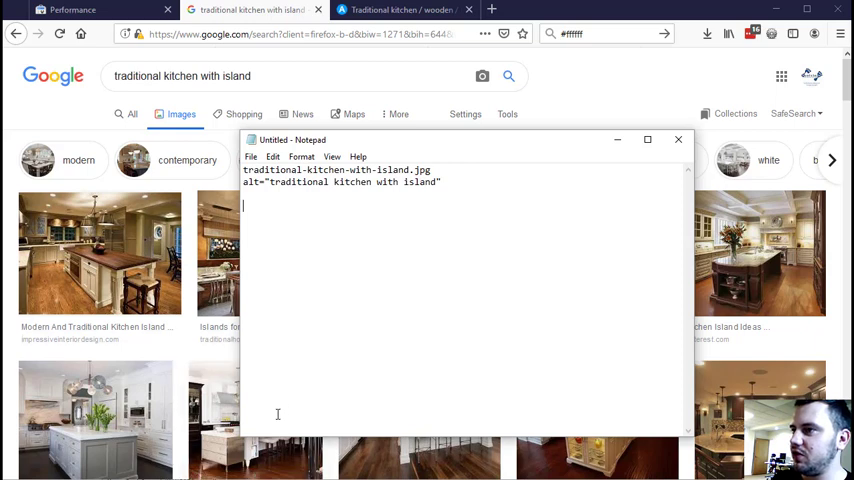
pyautogui.moveTo(322, 320)
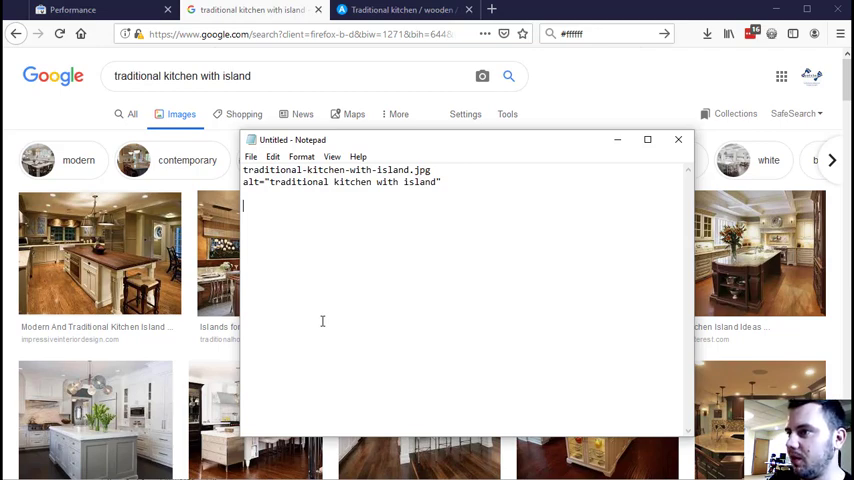
pyautogui.moveTo(128, 452)
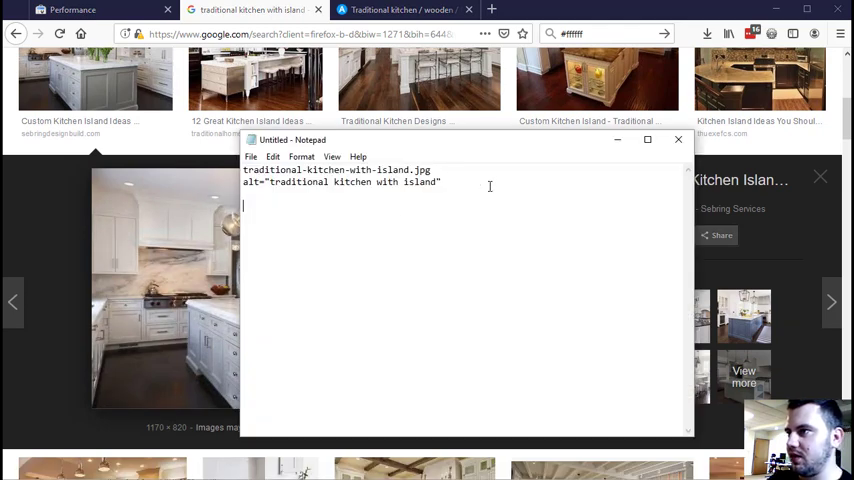
# - Add the line 'white traditional kitchen with island' below the alt text and select it
pyautogui.write('white')
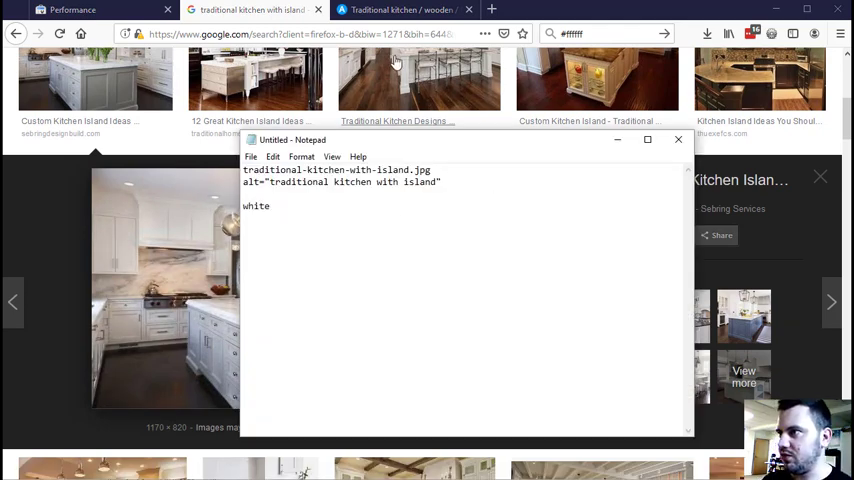
pyautogui.doubleClick(354, 182)
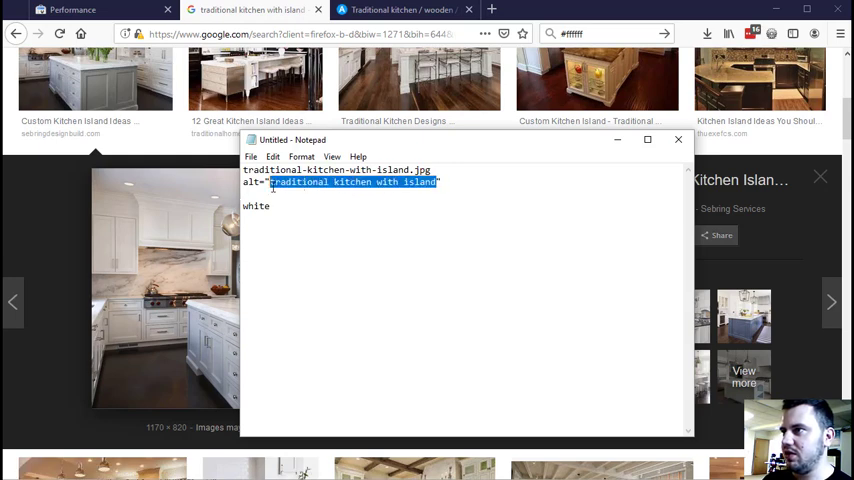
pyautogui.write('traditional kitchen with island')
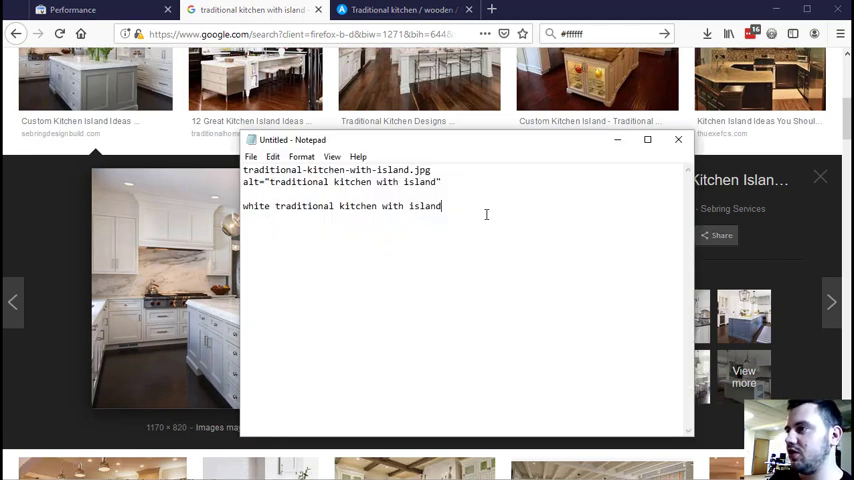
pyautogui.tripleClick(342, 206)
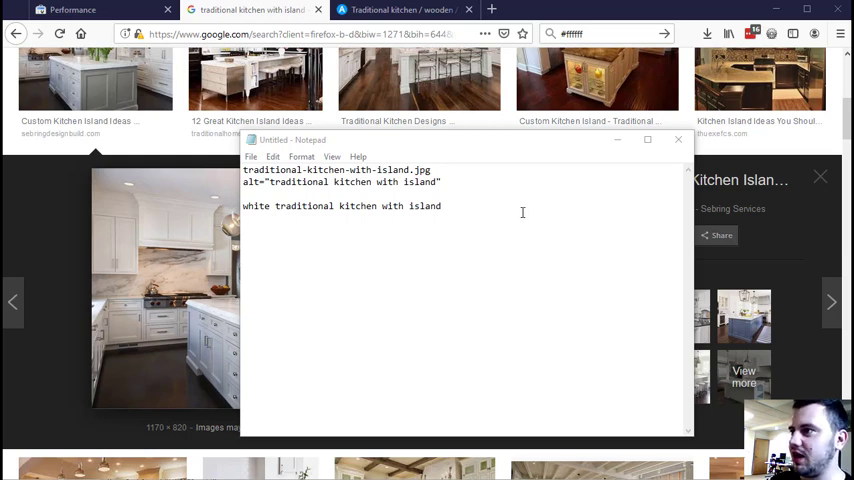
# - Add '1.jpg' as a meaningless filename example, then highlight the description line briefly
pyautogui.write('1')
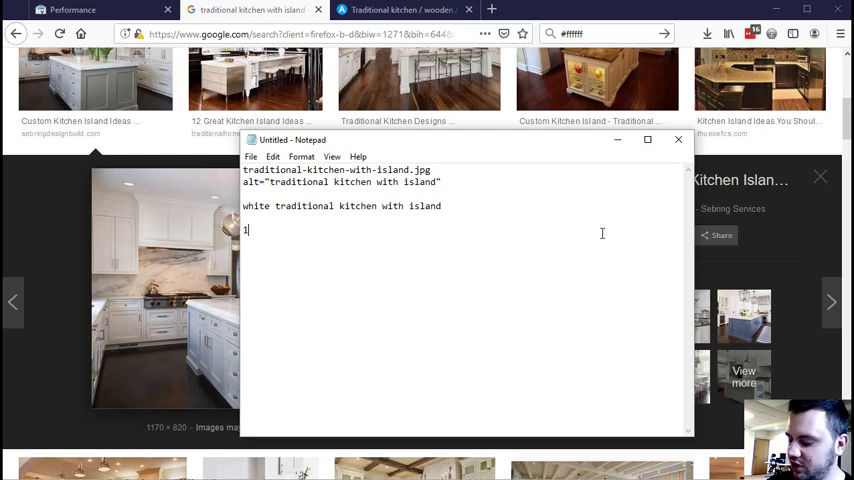
pyautogui.write('.jp[gh')
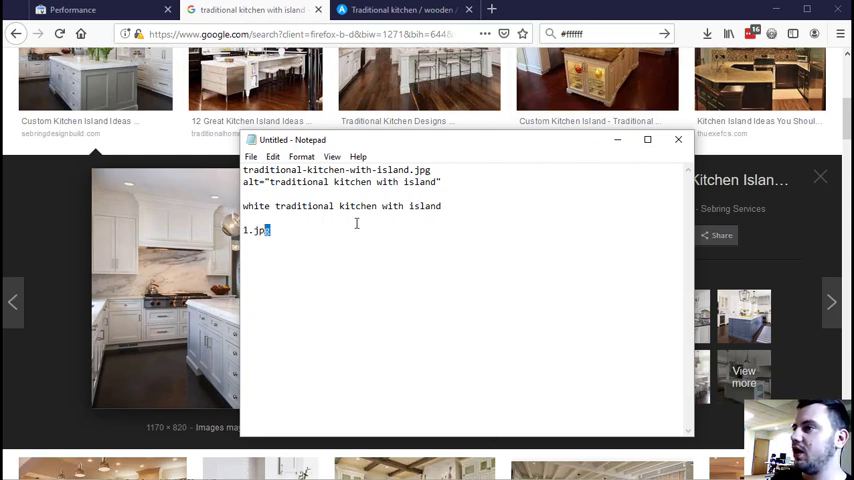
pyautogui.tripleClick(340, 206)
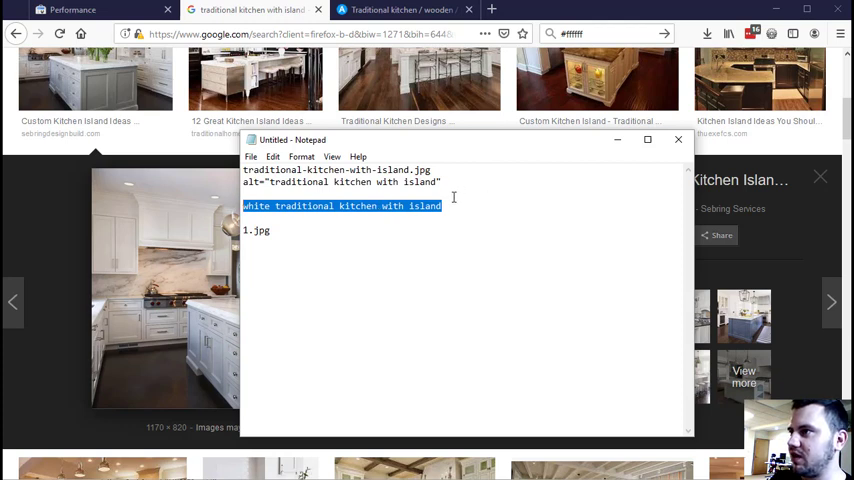
pyautogui.click(506, 398)
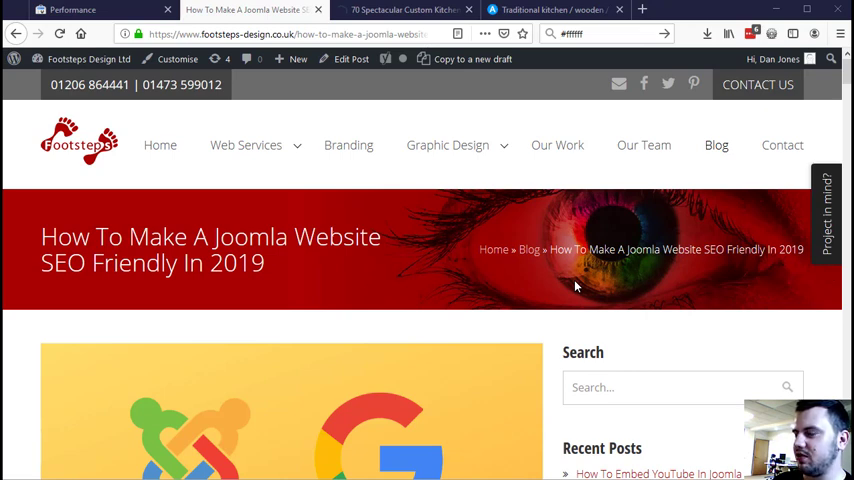
pyautogui.moveTo(544, 447)
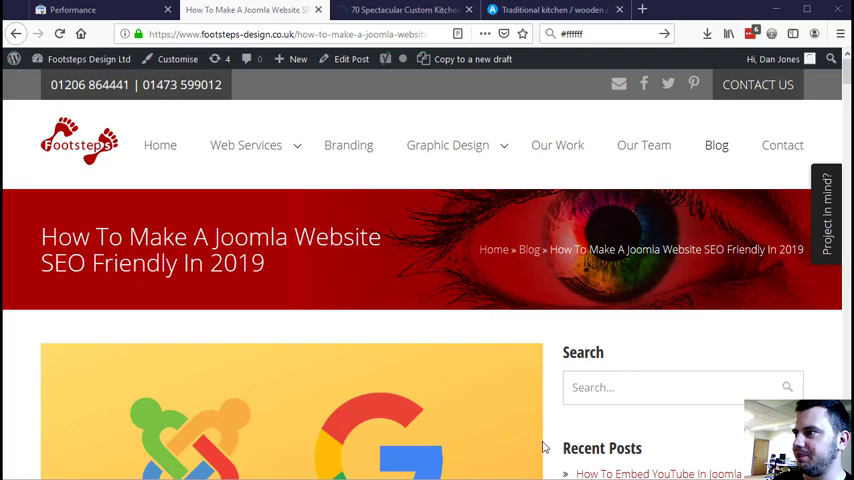
# - Scroll the blog to 'Is Joomla Preventing Your Images Being Indexed?' and its Disallow rules
pyautogui.scroll(-3)
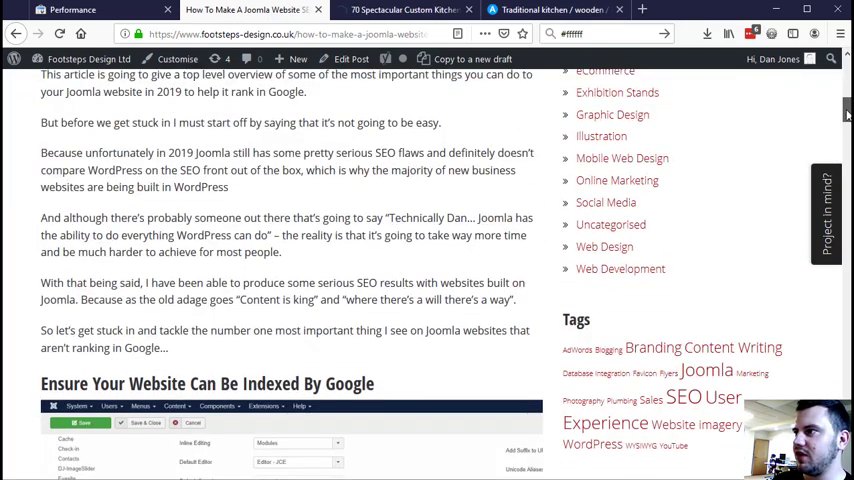
pyautogui.scroll(-3)
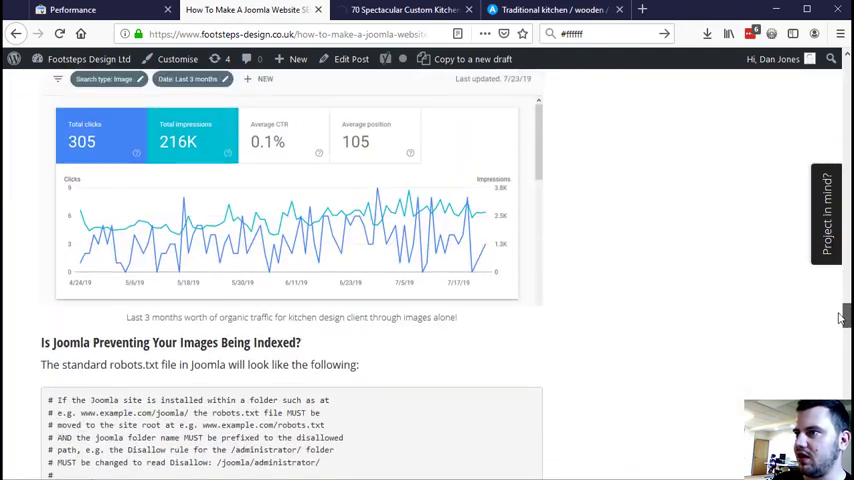
pyautogui.scroll(-3)
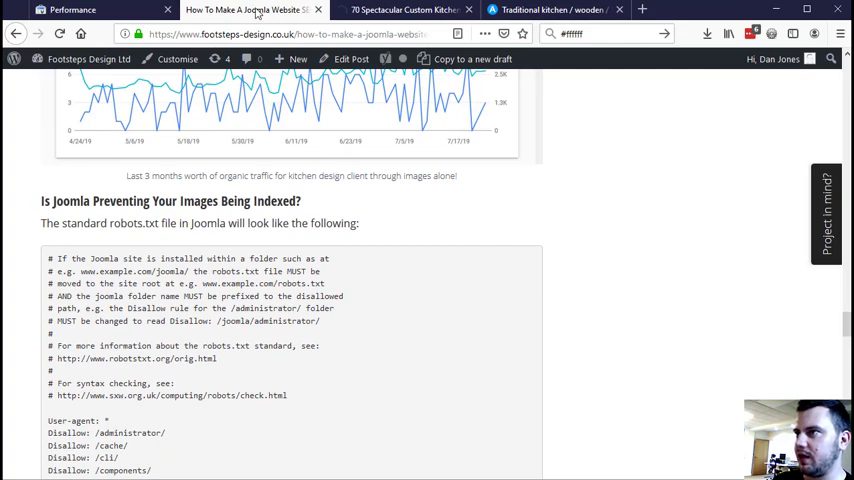
pyautogui.scroll(-3)
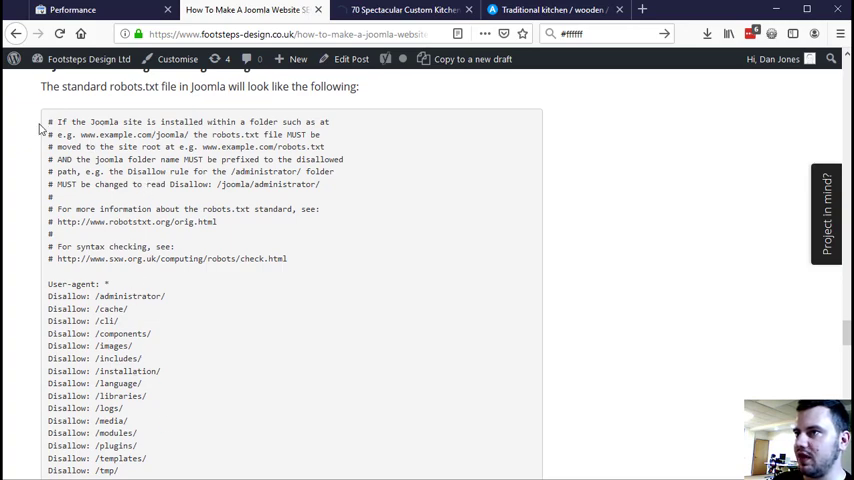
pyautogui.scroll(-3)
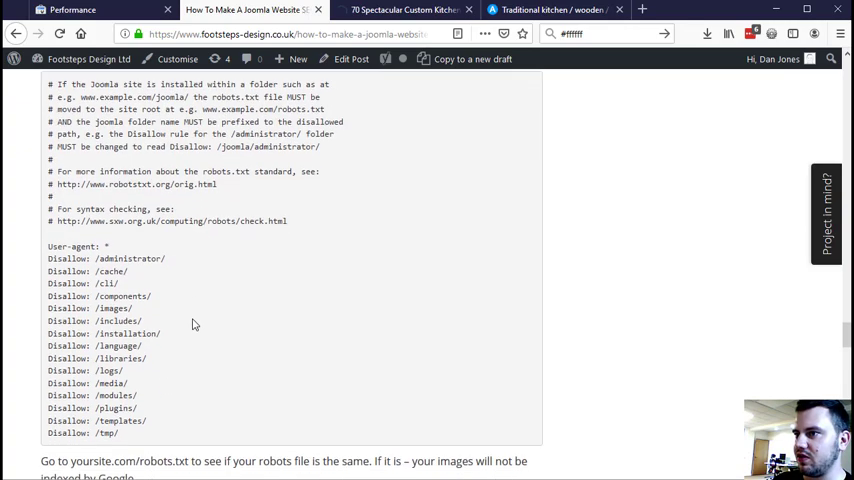
pyautogui.scroll(-3)
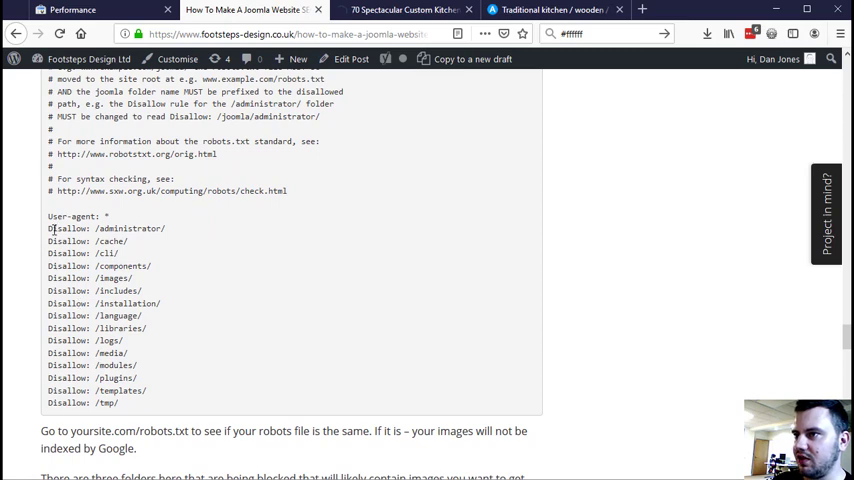
pyautogui.doubleClick(122, 278)
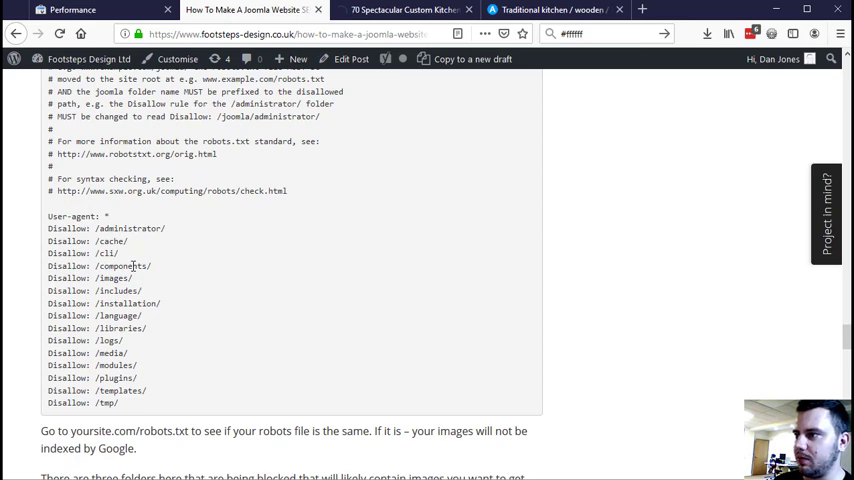
pyautogui.moveTo(162, 270)
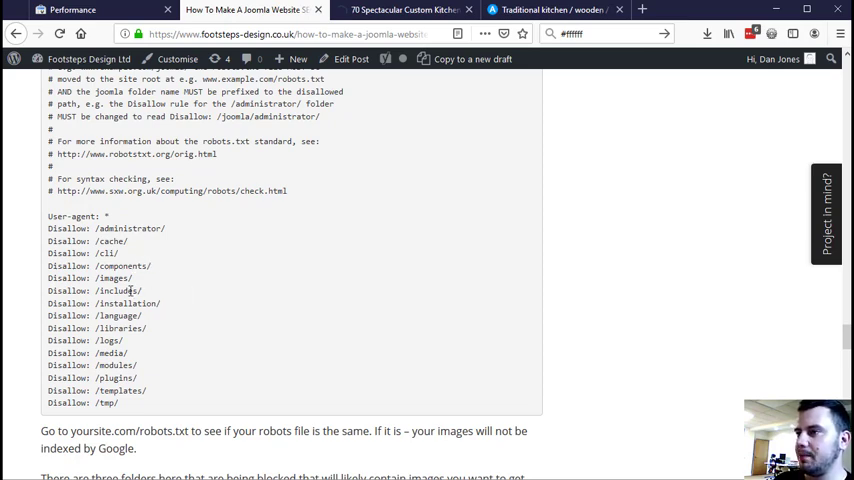
pyautogui.doubleClick(112, 278)
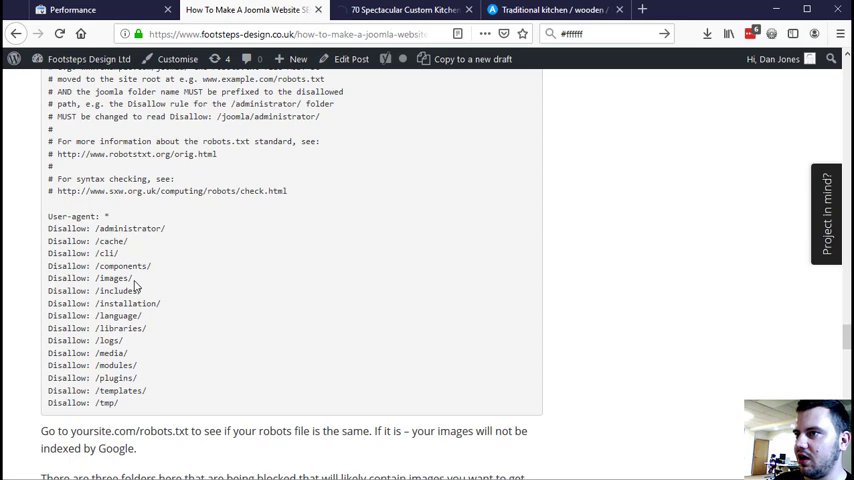
pyautogui.doubleClick(114, 278)
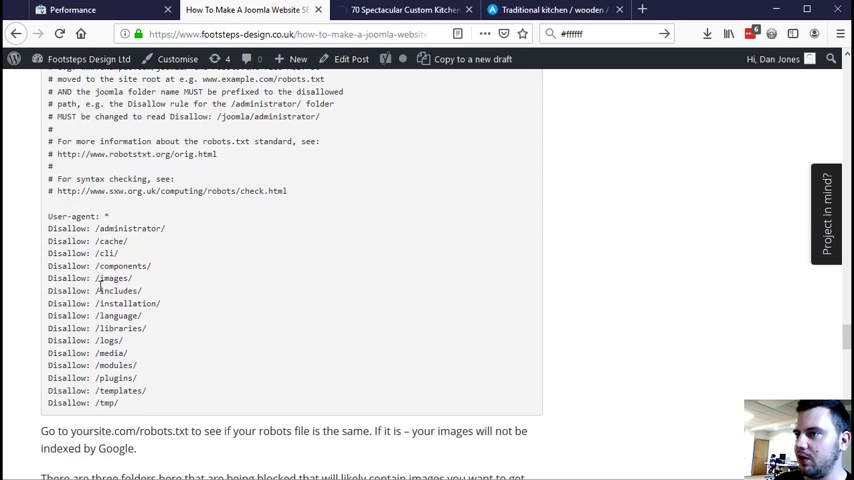
pyautogui.doubleClick(67, 278)
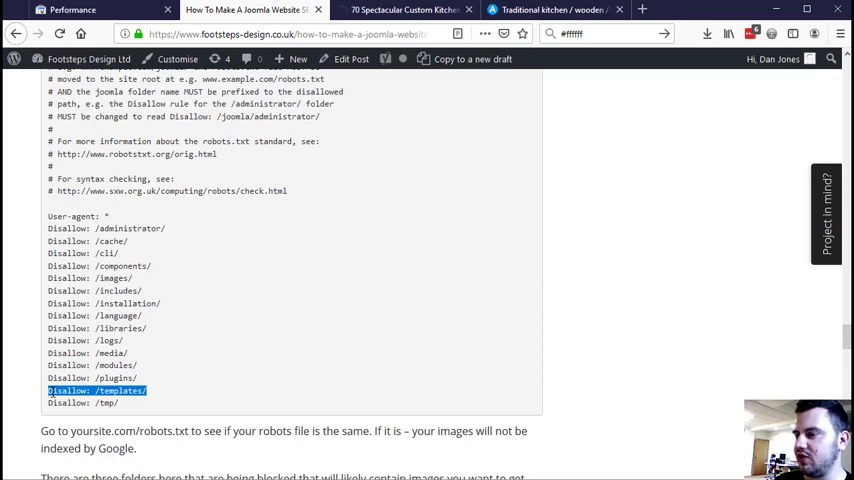
pyautogui.moveTo(187, 356)
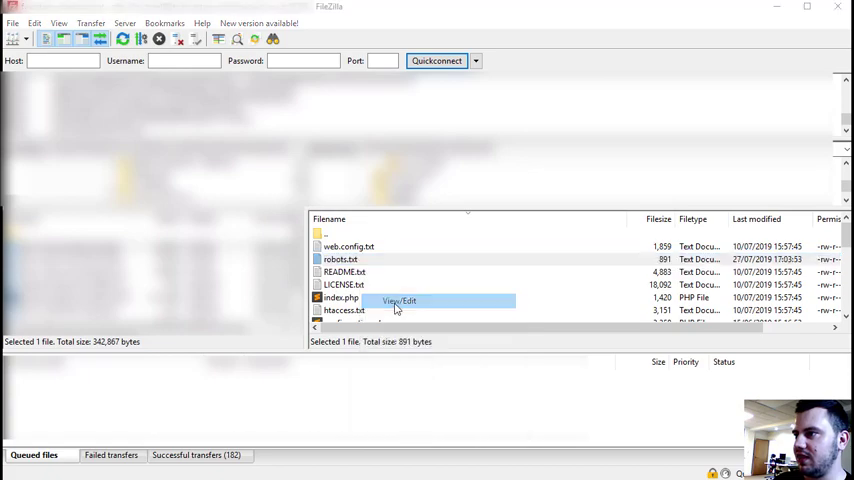
# - Fetch the site's robots.txt in FileZilla and open it for viewing and editing
pyautogui.click(398, 300)
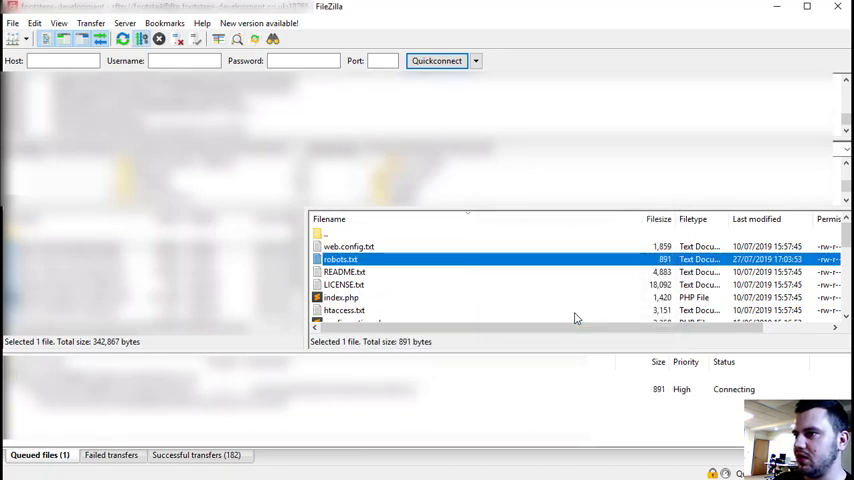
pyautogui.doubleClick(340, 259)
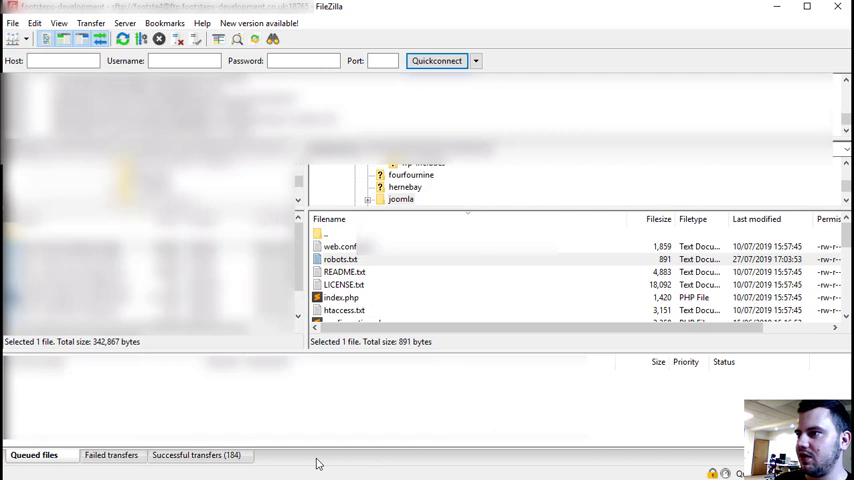
pyautogui.moveTo(387, 349)
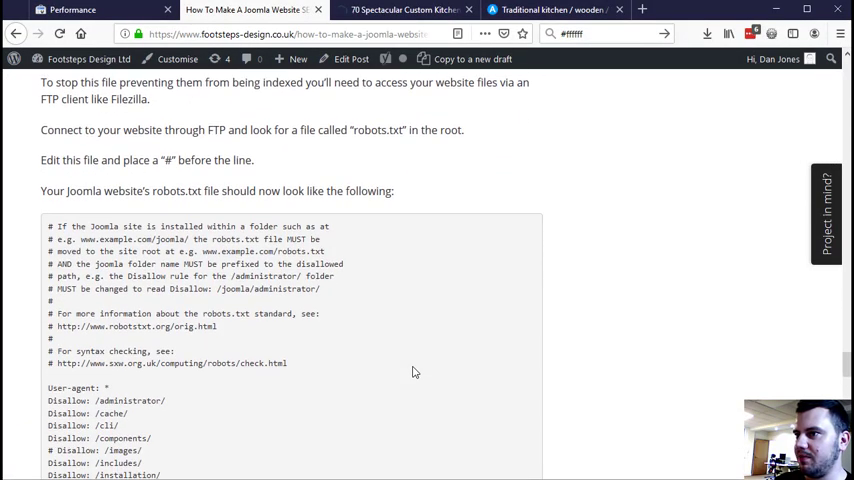
# - Scroll the blog's robots.txt example showing # before the images, media and templates Disallow lines
pyautogui.scroll(-3)
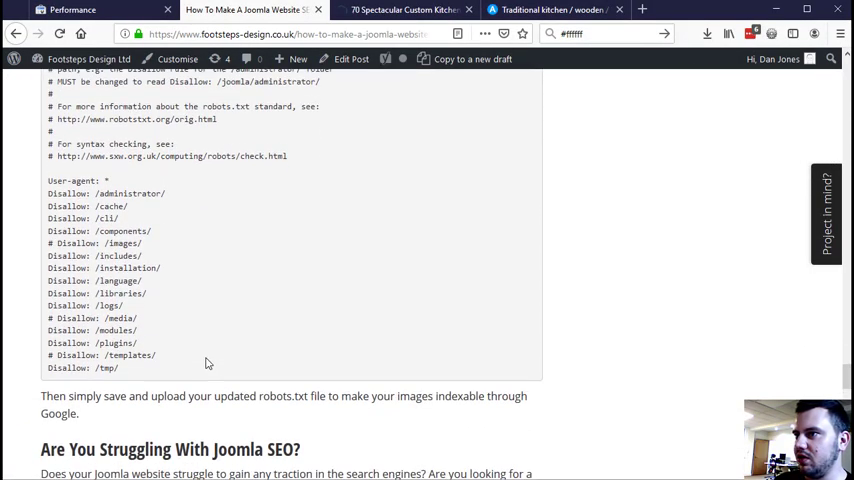
pyautogui.scroll(3)
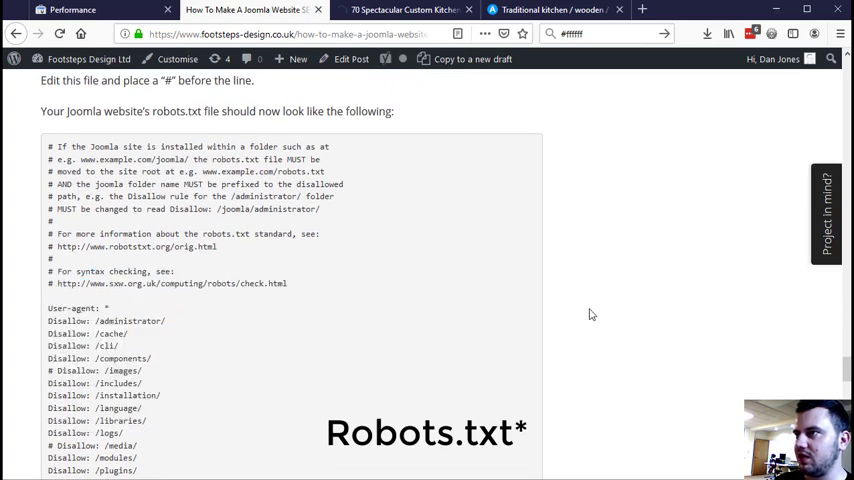
pyautogui.scroll(3)
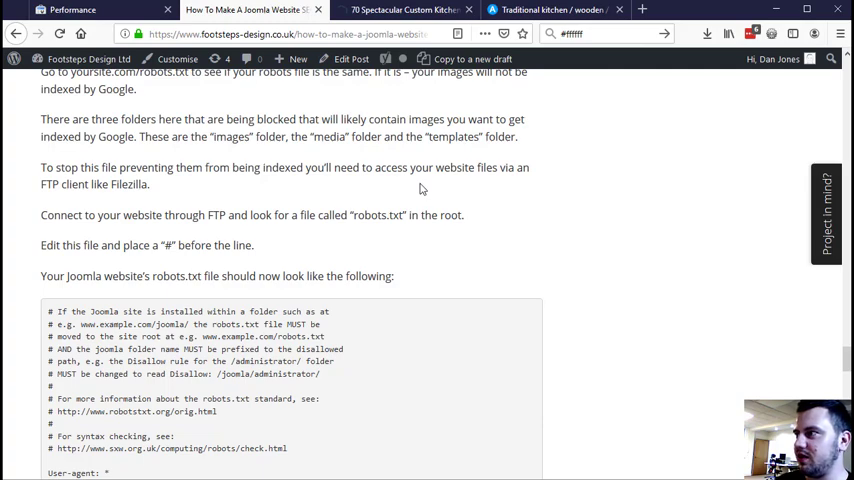
pyautogui.scroll(-3)
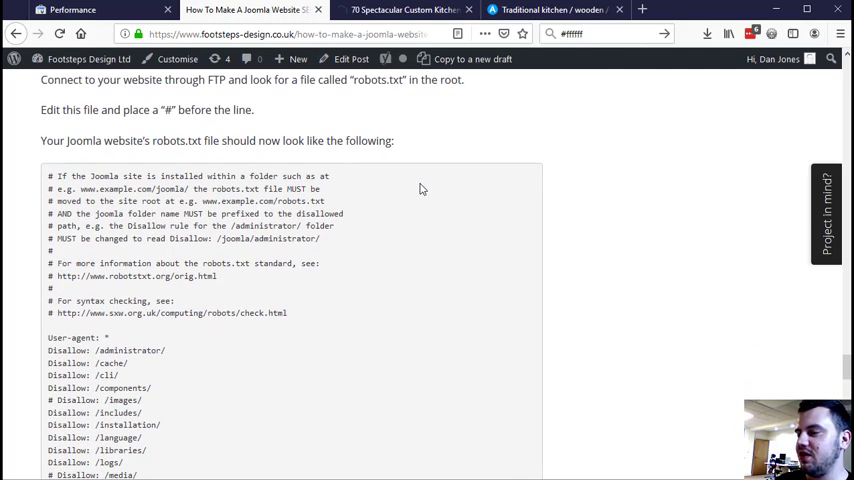